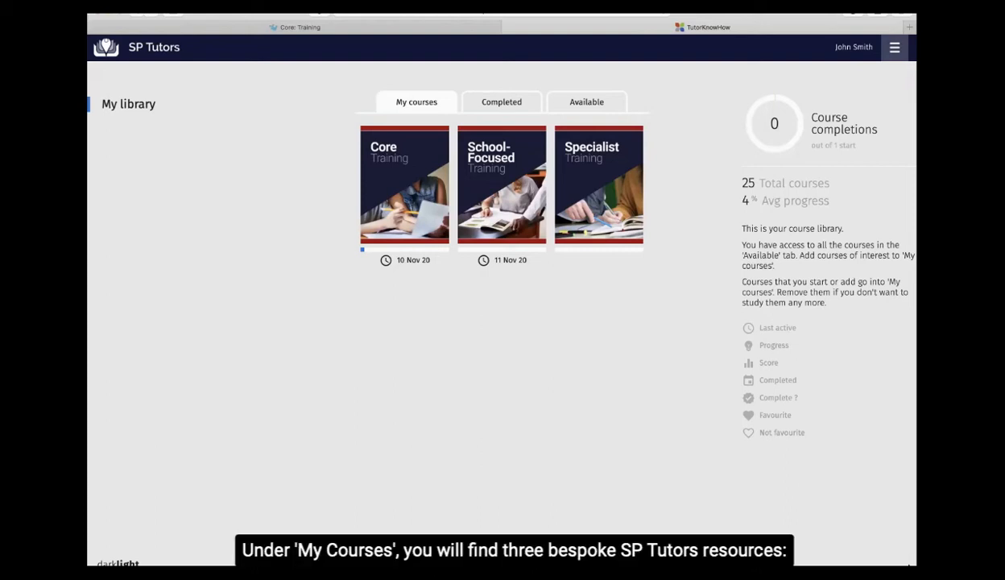
mouse_move(316, 148)
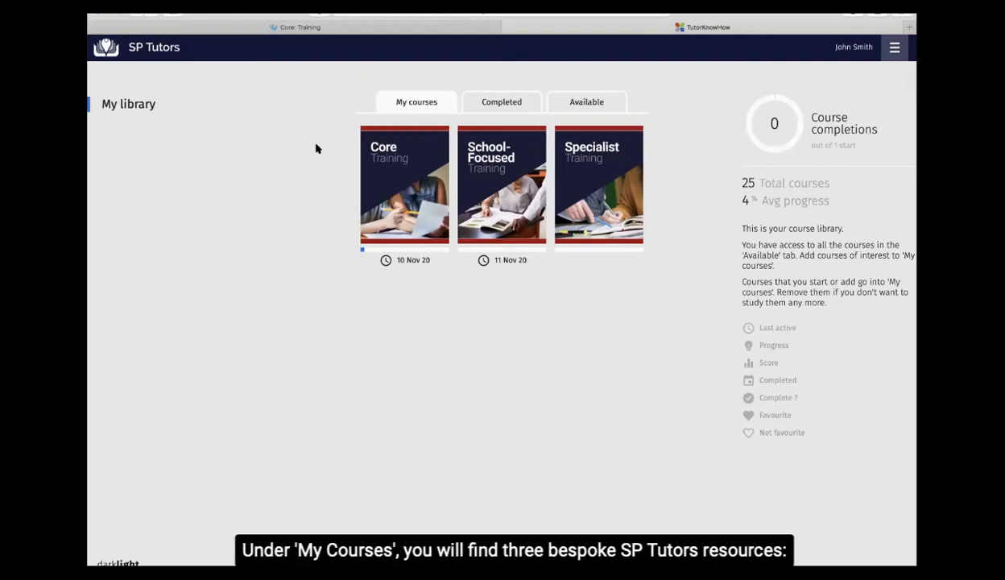
mouse_move(471, 275)
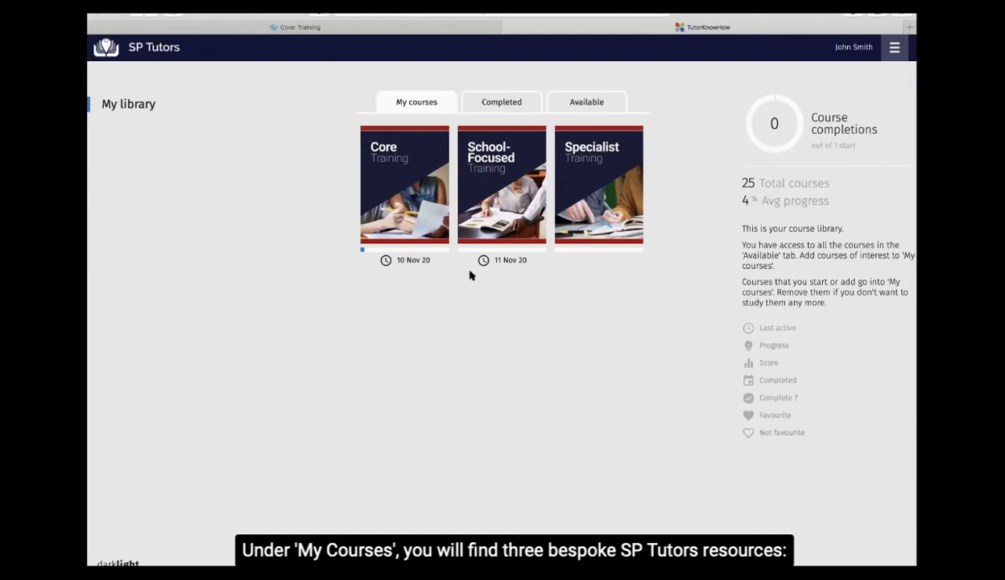
mouse_move(554, 281)
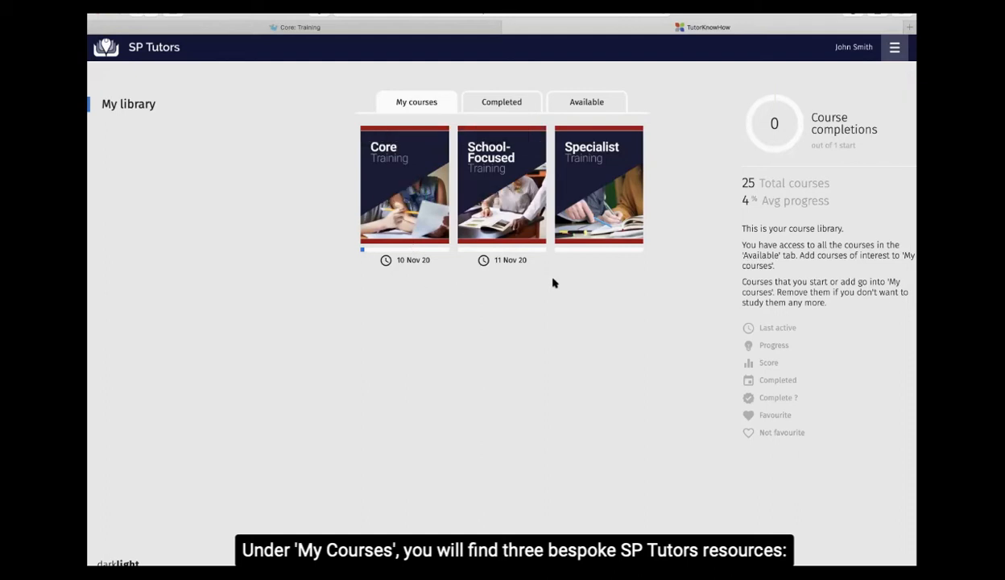
mouse_move(405, 312)
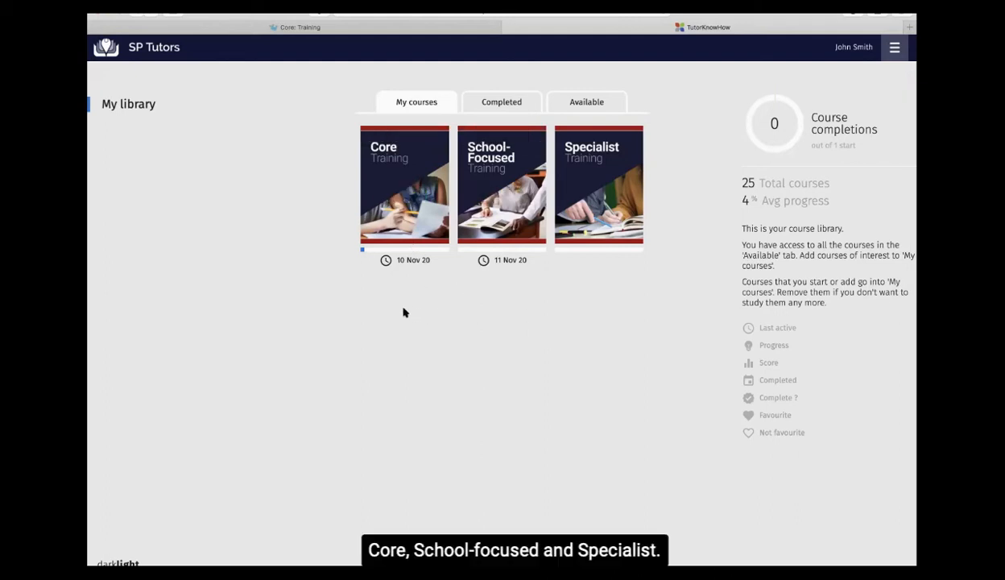
mouse_move(528, 318)
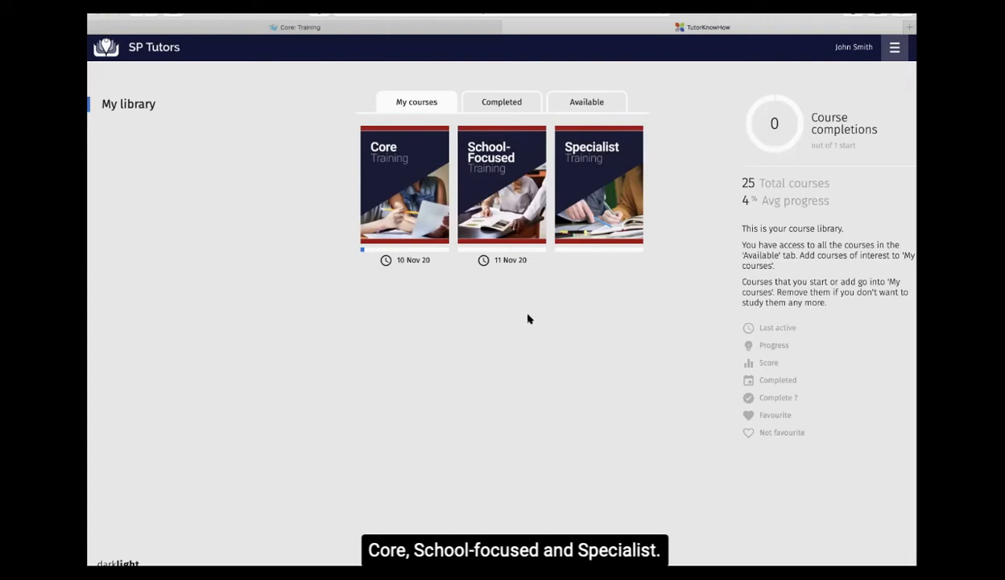
Step: Show the Available courses list and scroll through it from Grammar for Writing to Understanding Dyslexia
click(586, 101)
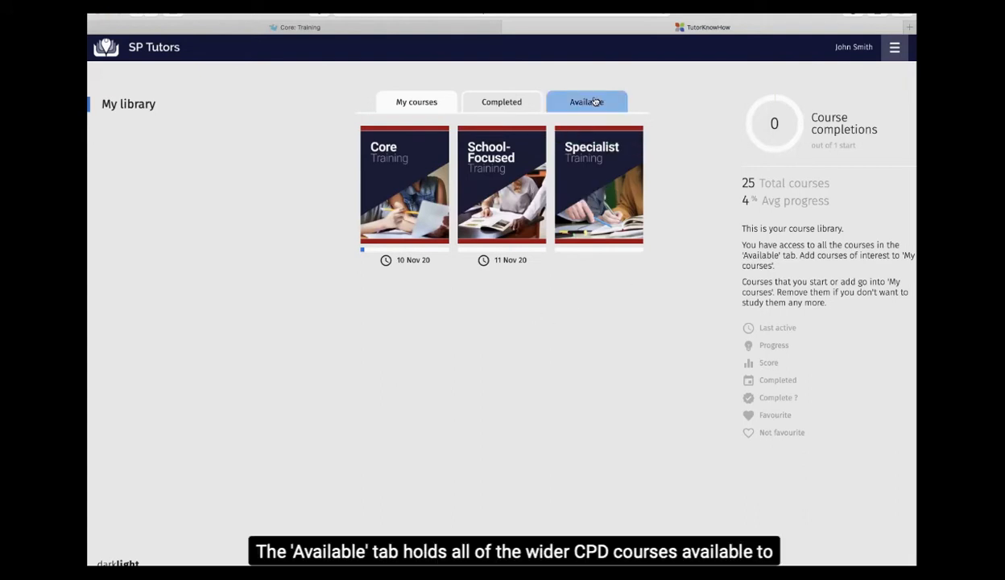
click(586, 101)
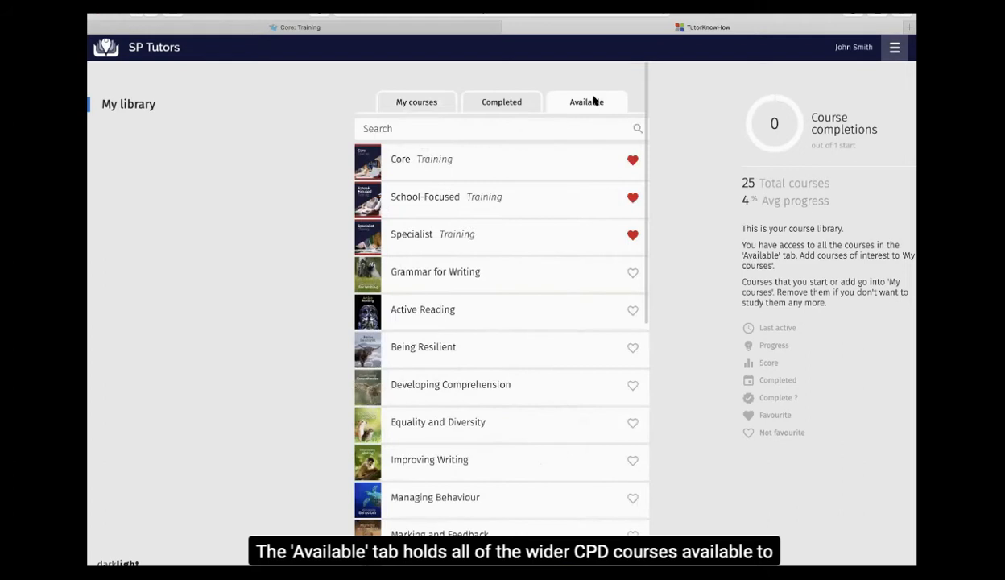
scroll(down, 3)
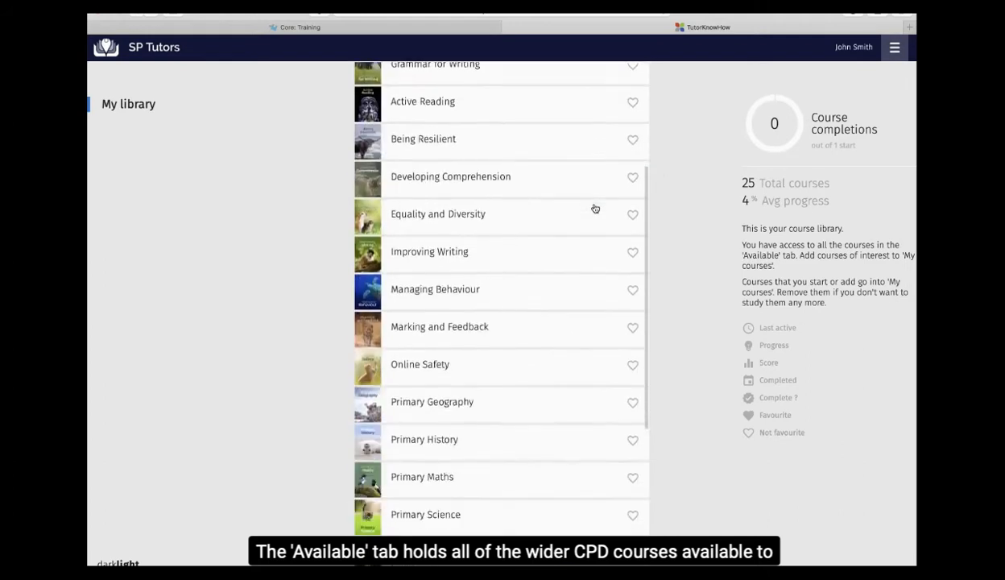
scroll(down, 3)
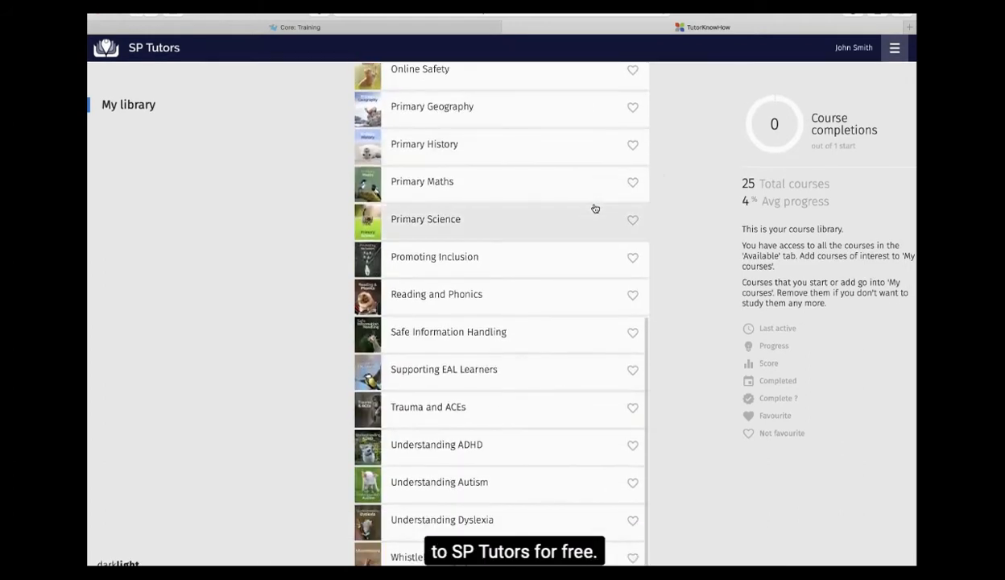
scroll(up, 3)
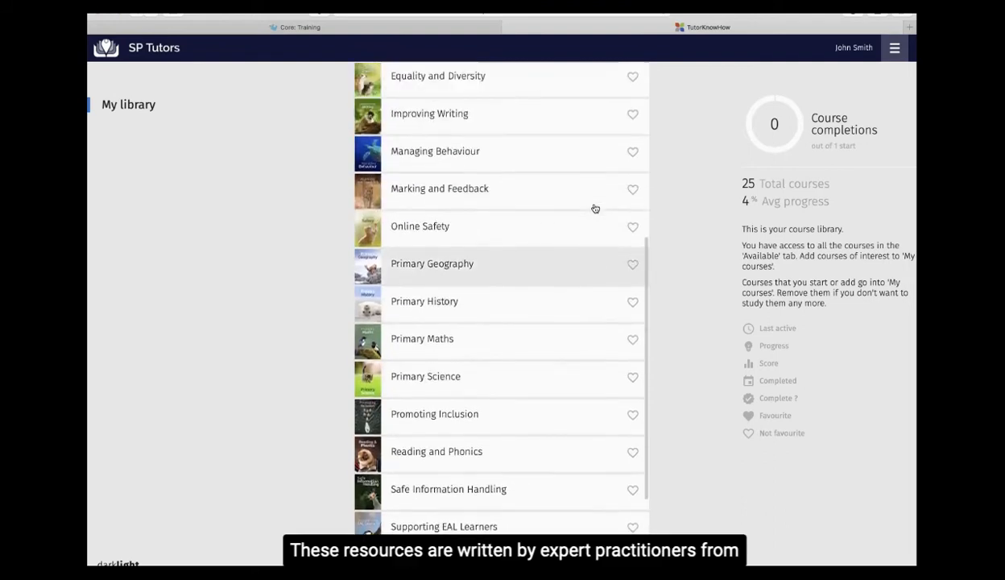
scroll(up, 3)
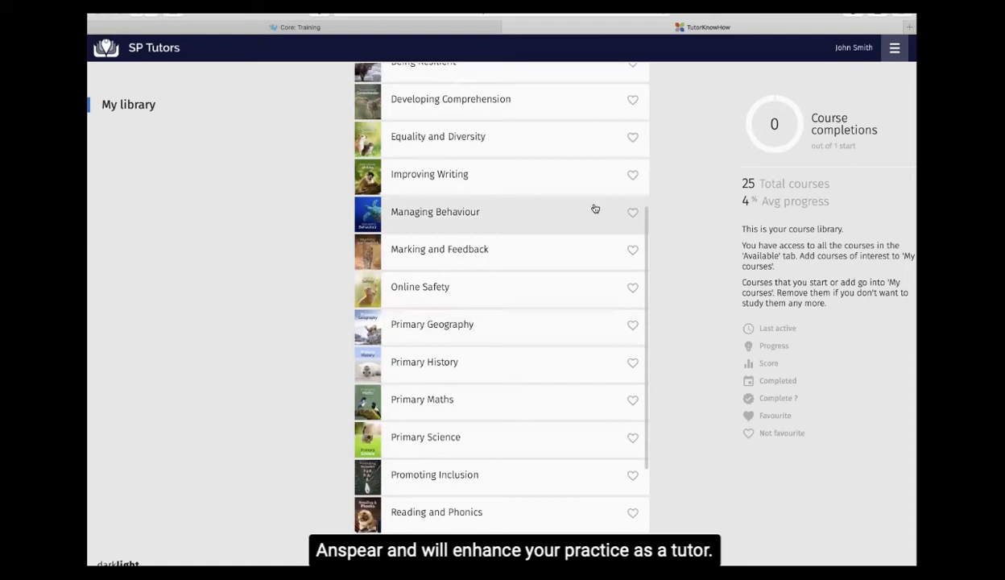
mouse_move(597, 238)
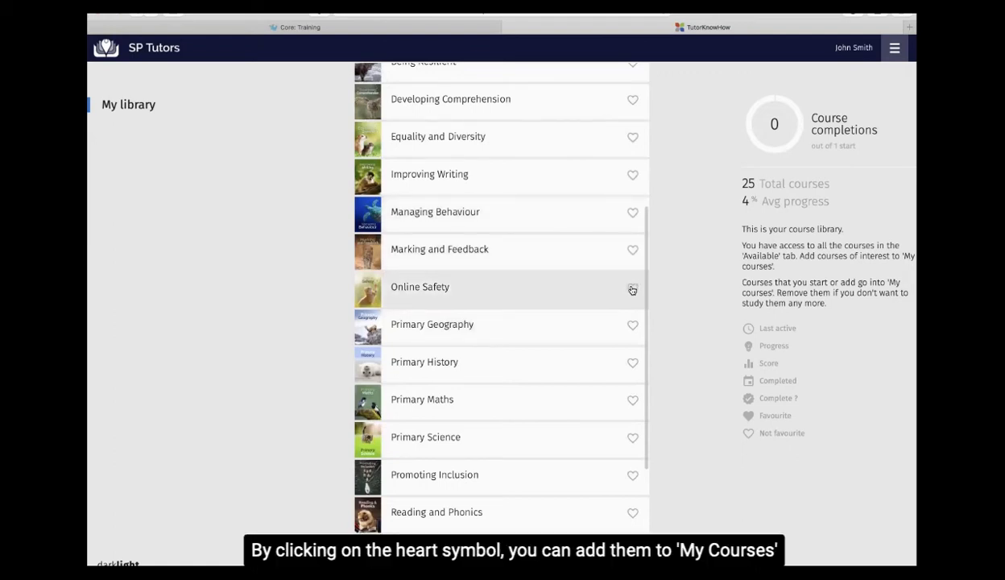
Step: Add Online Safety to My courses using its heart icon
click(631, 288)
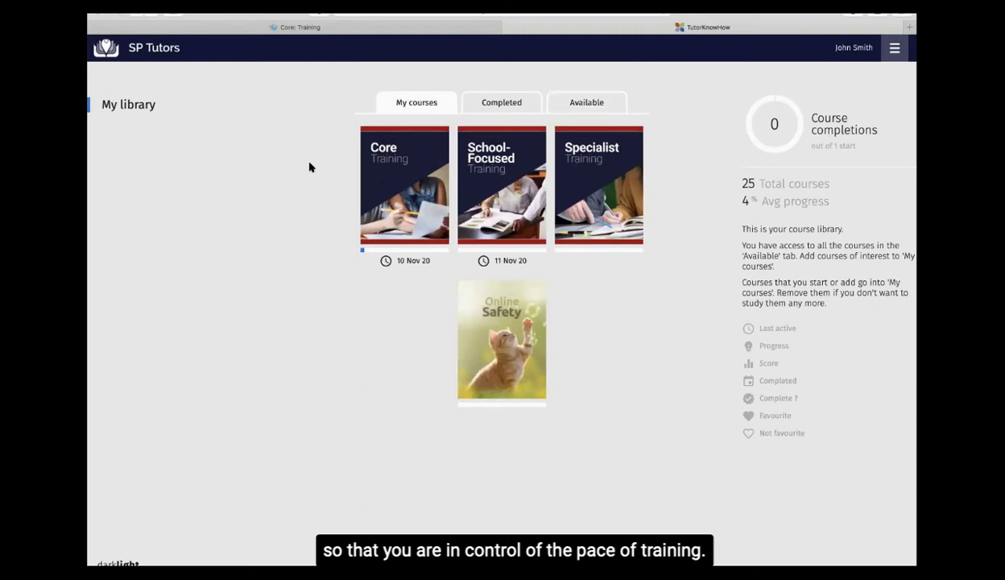
mouse_move(153, 426)
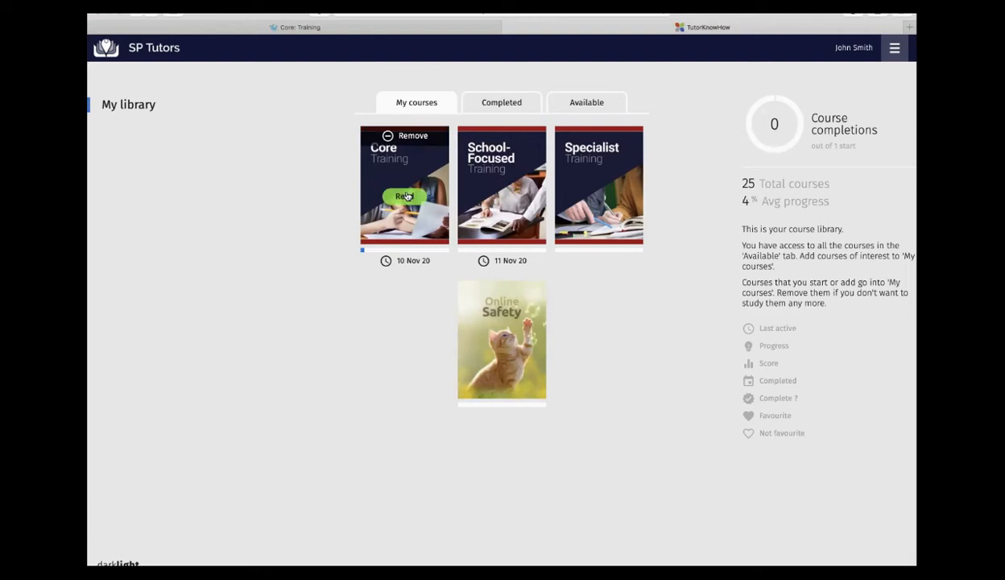
Step: Begin Core Training, return Home, and reopen Core Training at its Introduction page
click(404, 197)
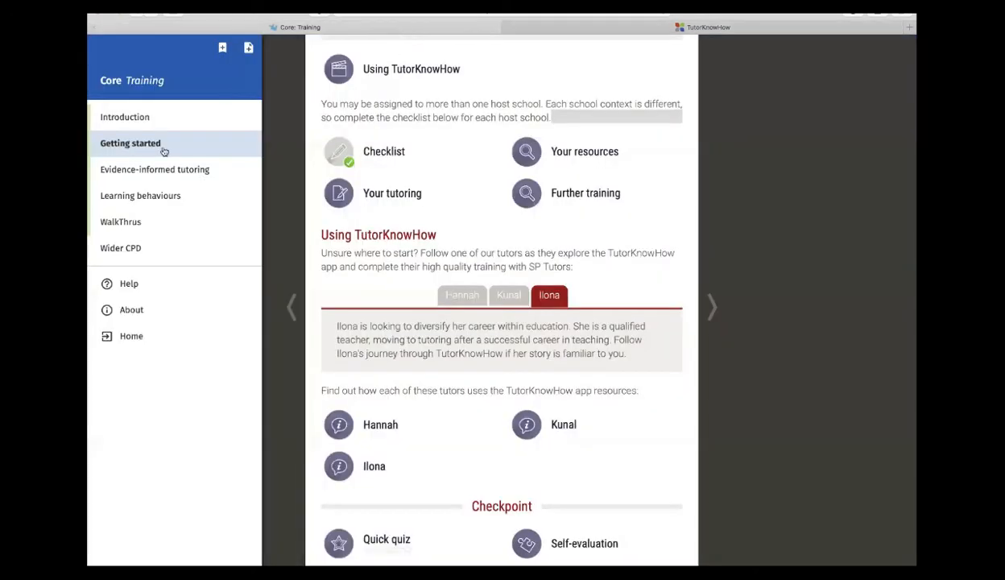
mouse_move(132, 336)
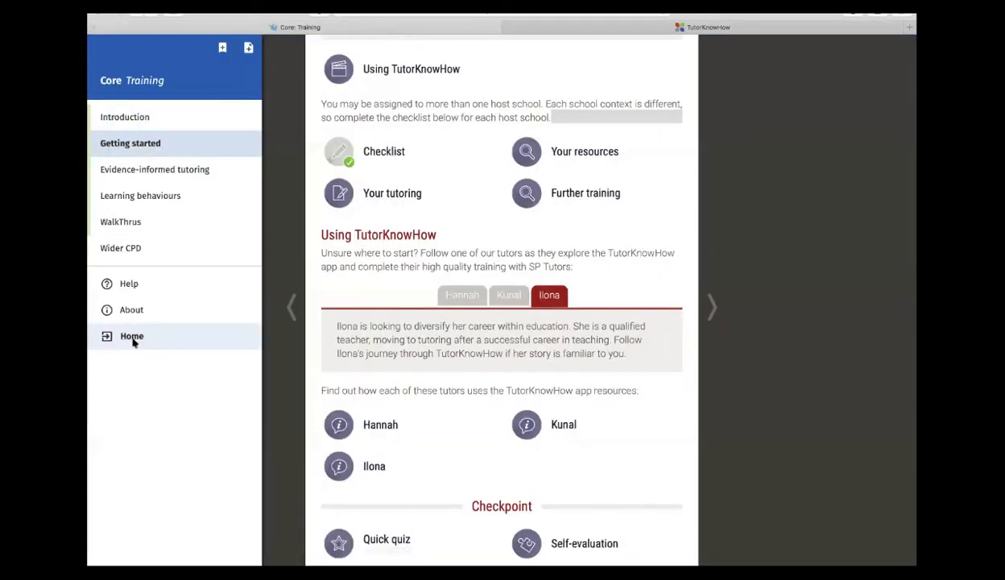
click(132, 336)
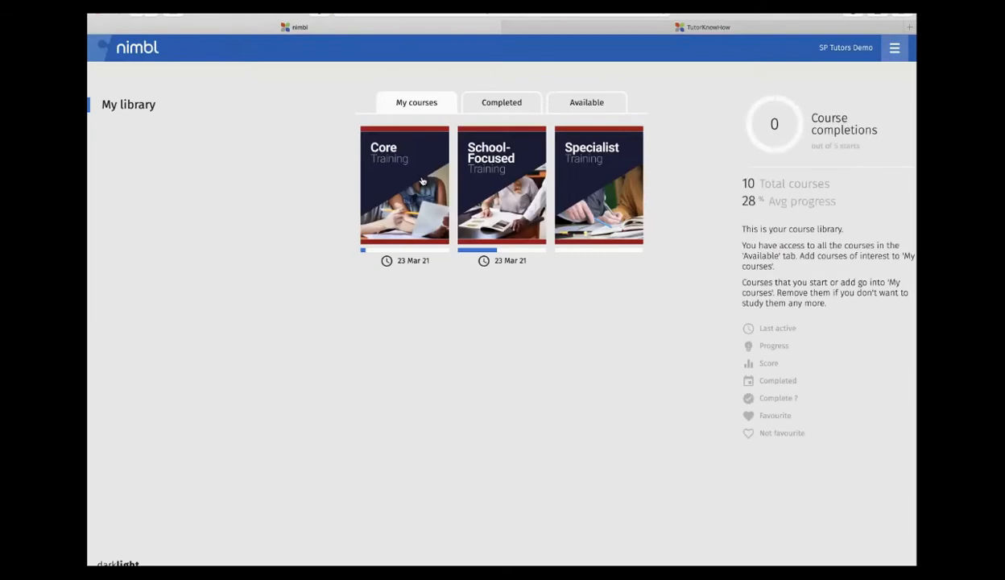
click(404, 185)
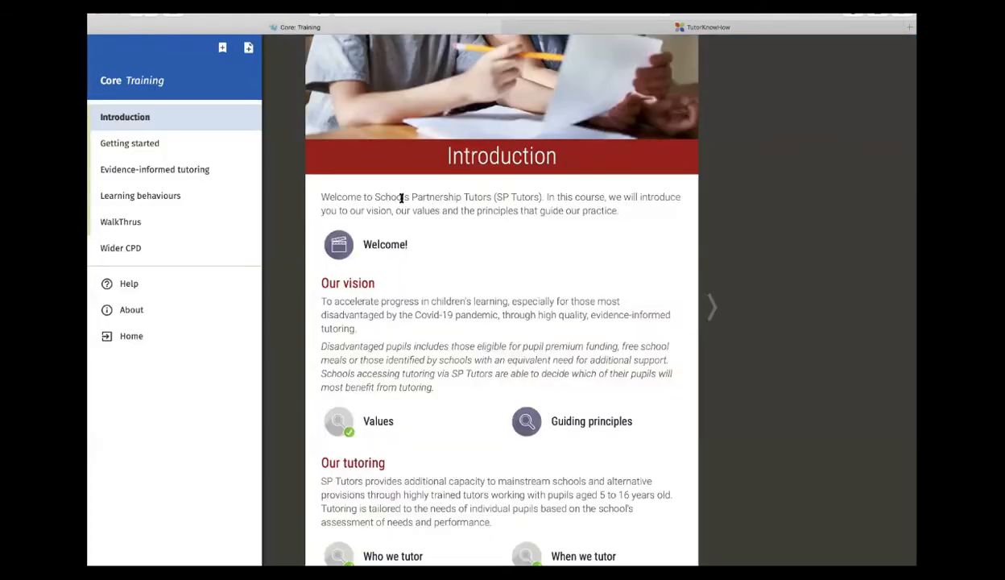
mouse_move(212, 373)
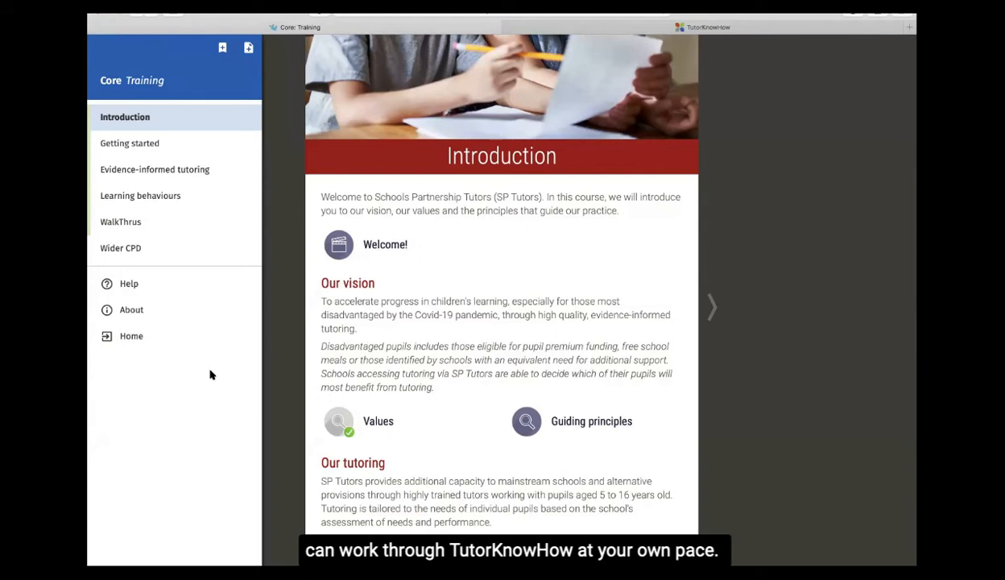
mouse_move(130, 142)
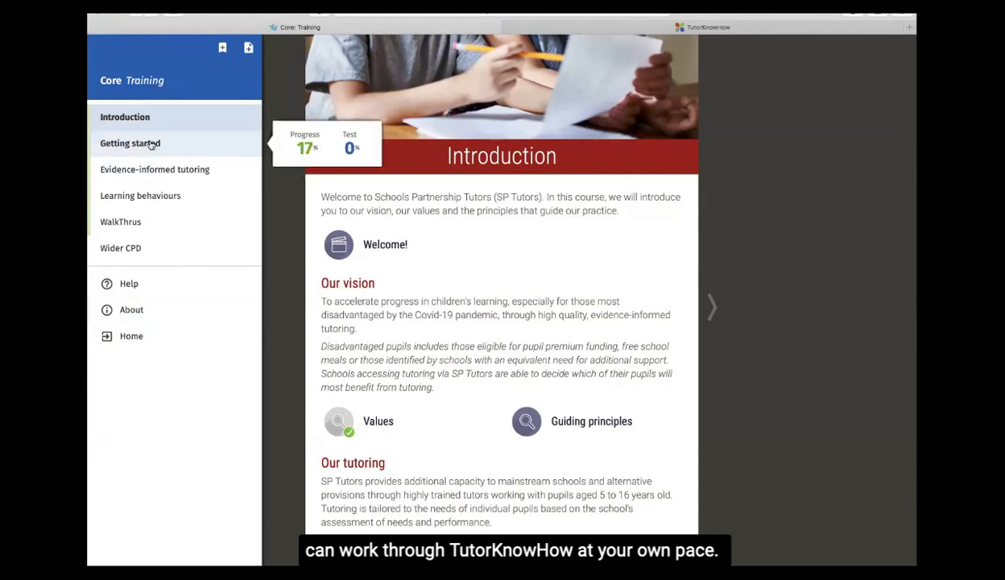
Step: Go to the Getting started chapter and scroll down to the tutor journey examples
click(131, 141)
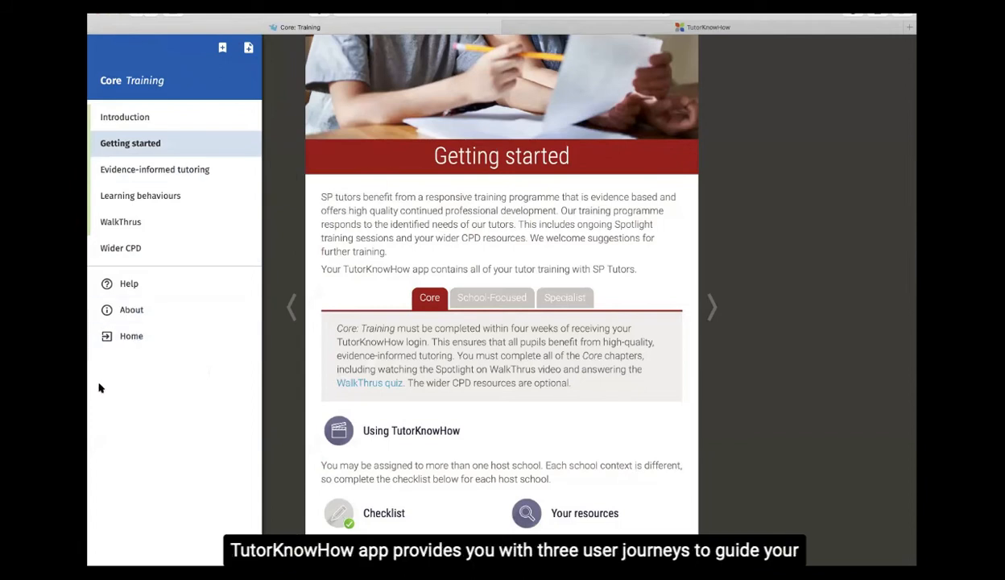
mouse_move(255, 346)
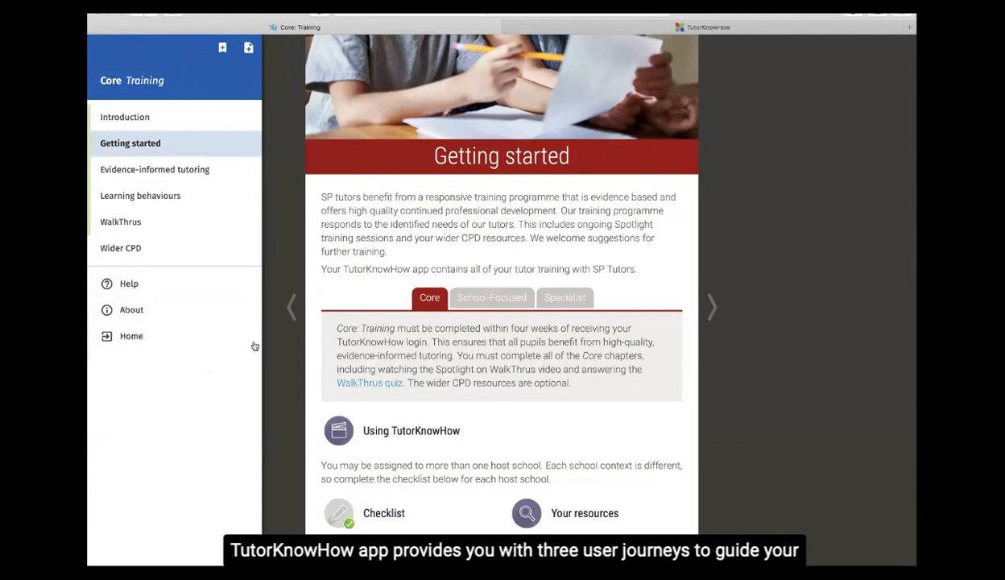
scroll(down, 3)
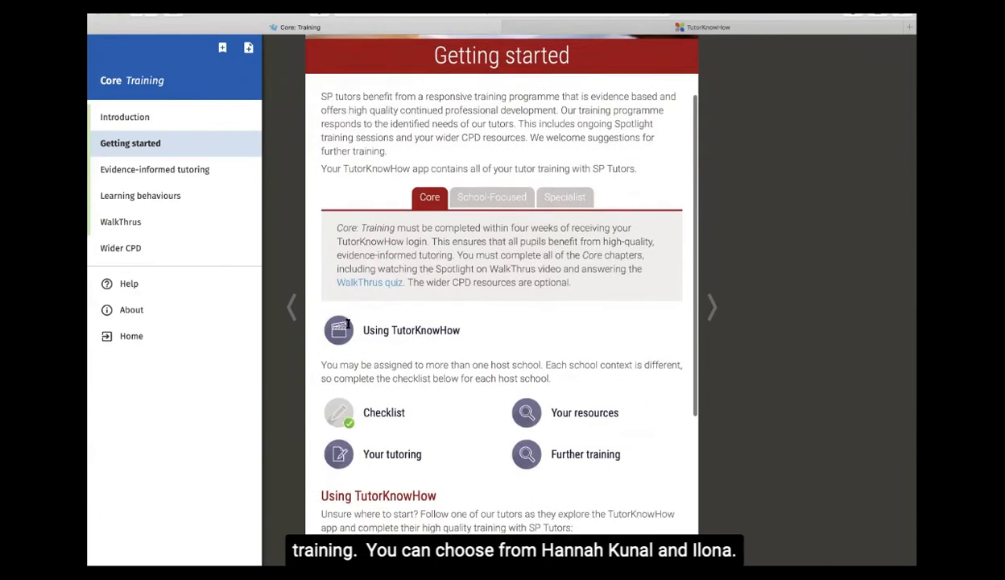
scroll(down, 3)
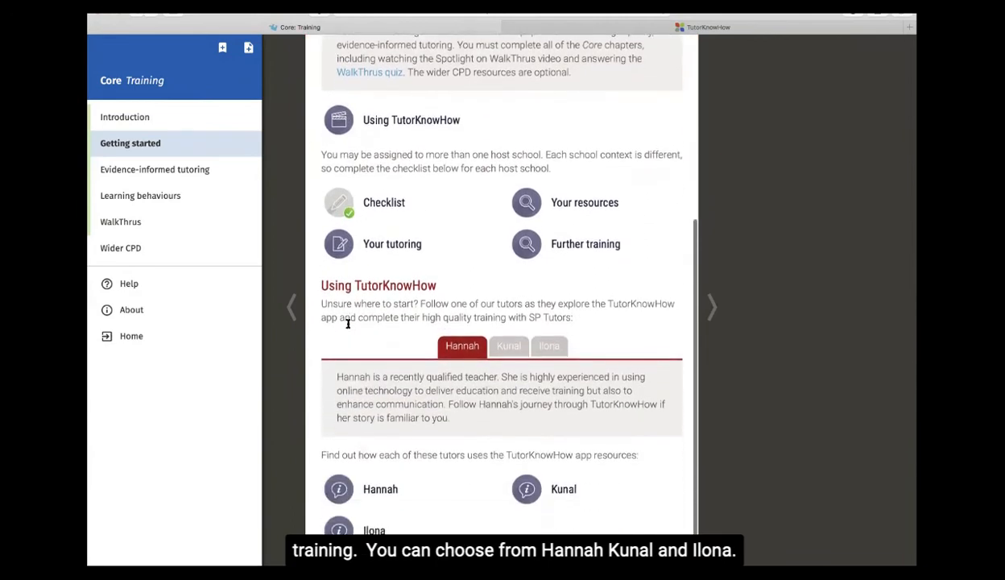
scroll(down, 3)
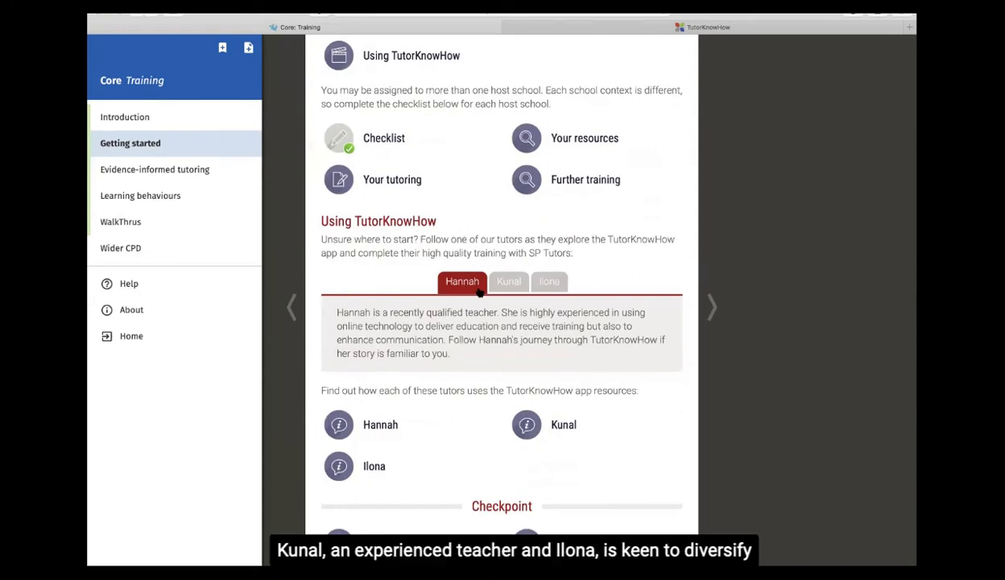
Step: Read the Hannah and Ilona tutor journeys, then show Kunal's story
click(509, 280)
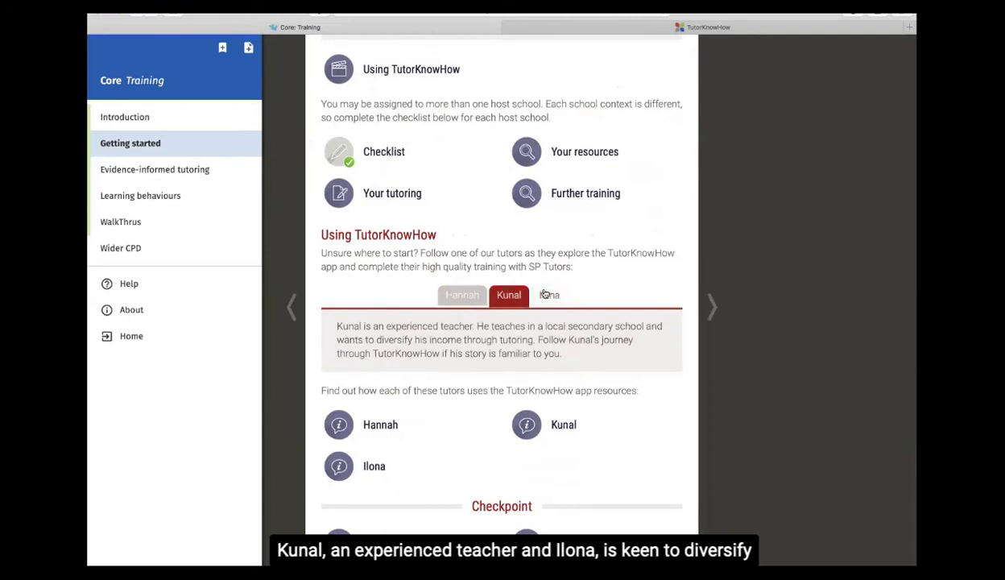
click(550, 295)
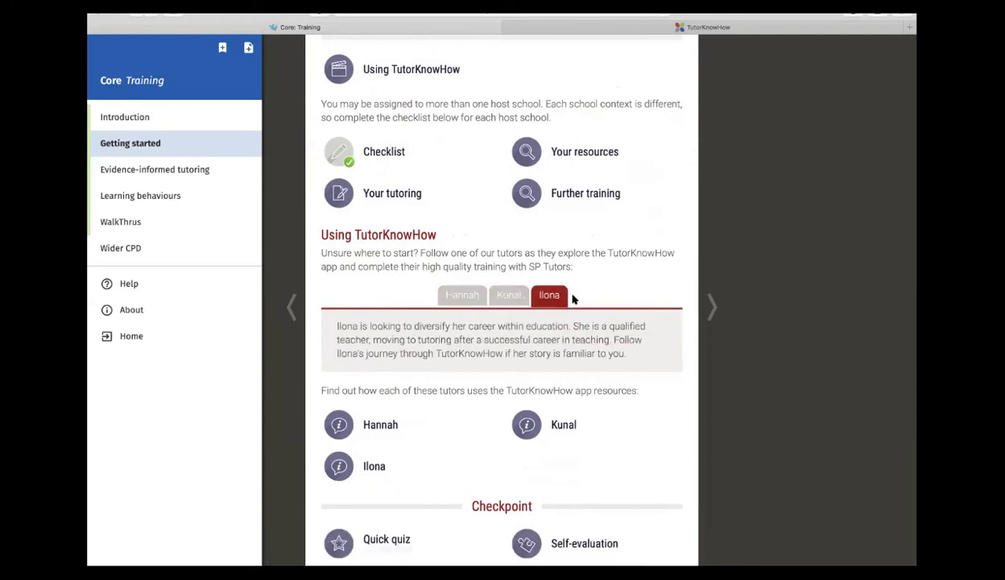
click(509, 295)
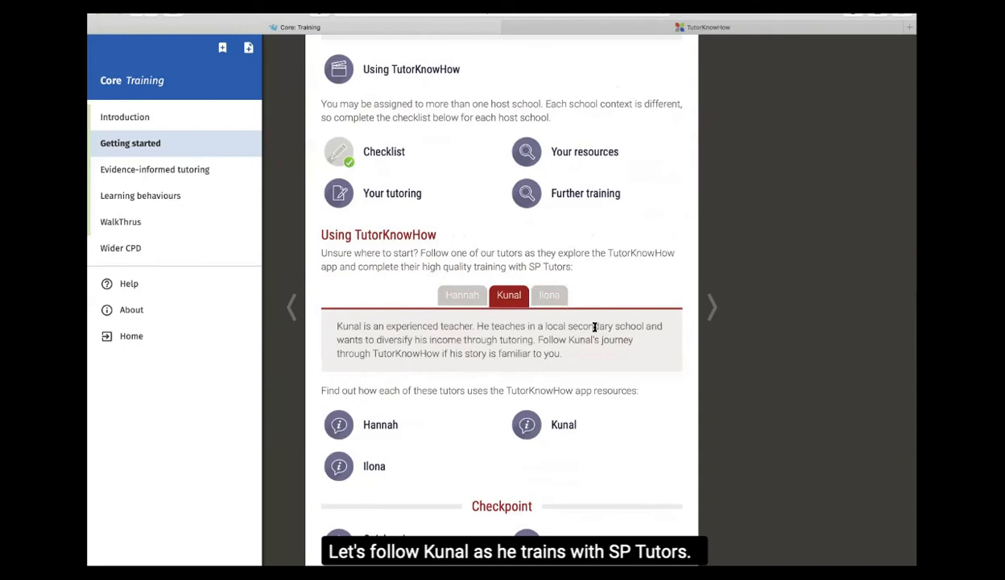
click(525, 426)
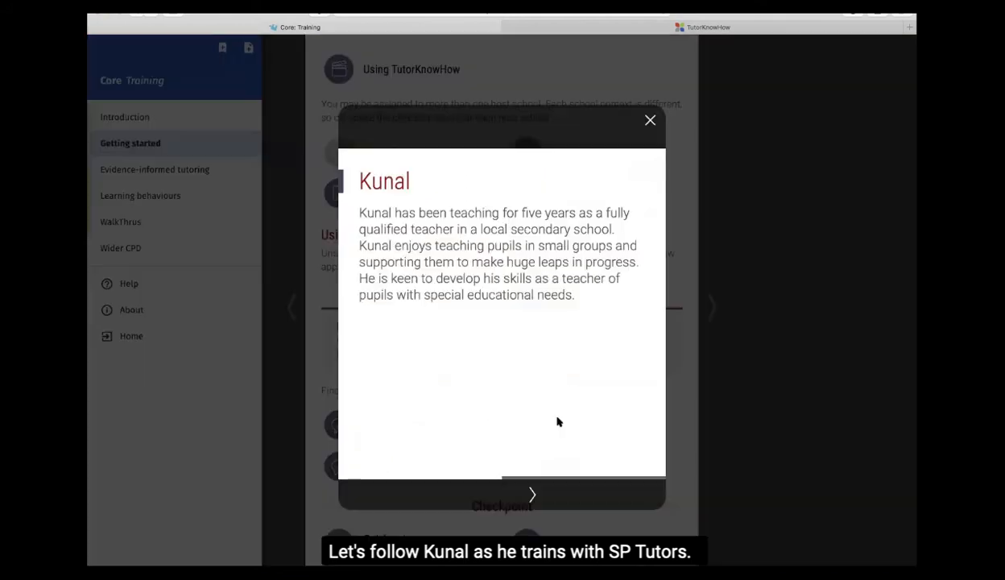
mouse_move(586, 415)
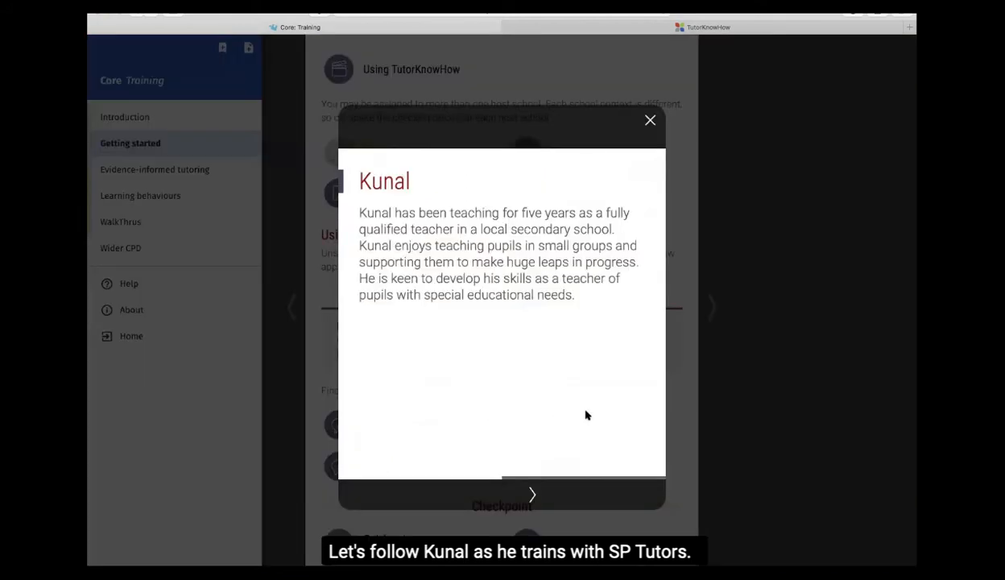
mouse_move(606, 369)
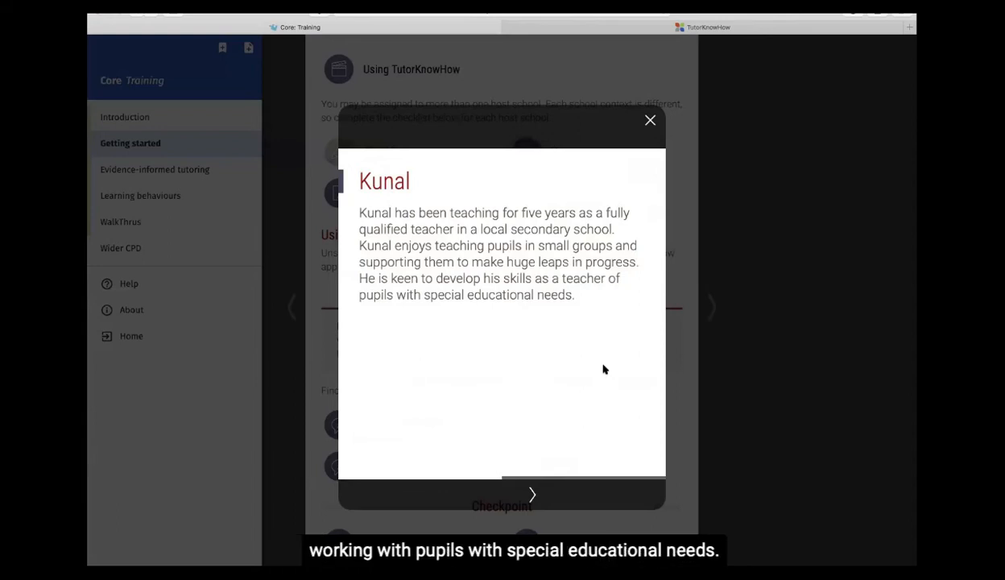
click(531, 494)
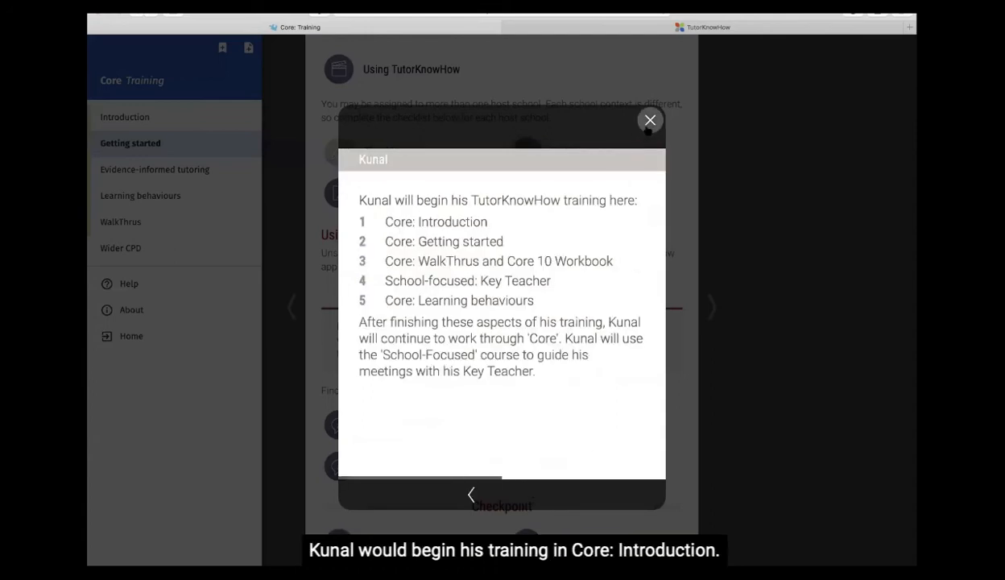
click(650, 119)
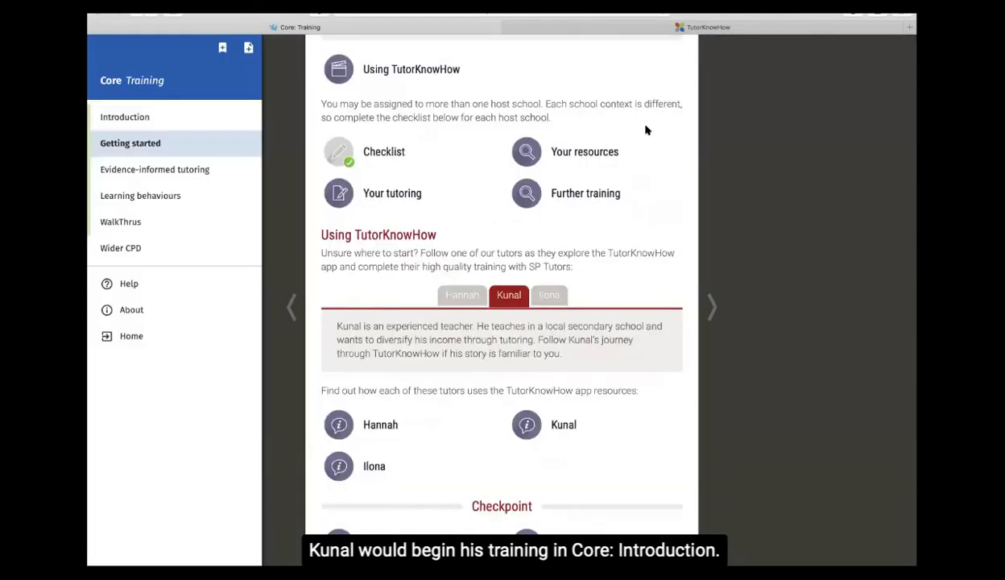
Step: Return to the Introduction chapter and open its Values resource at Achievement and motivation
click(126, 116)
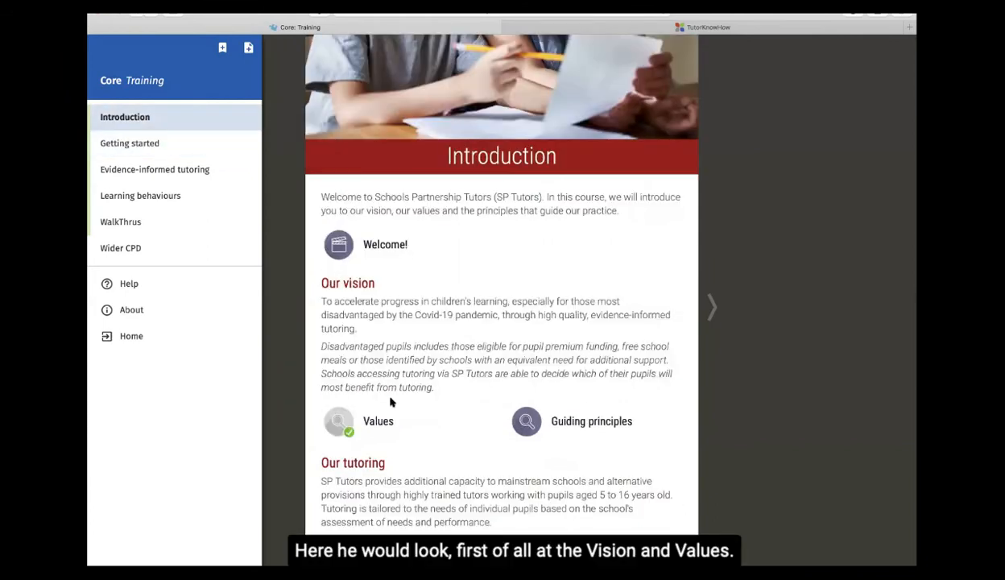
scroll(down, 3)
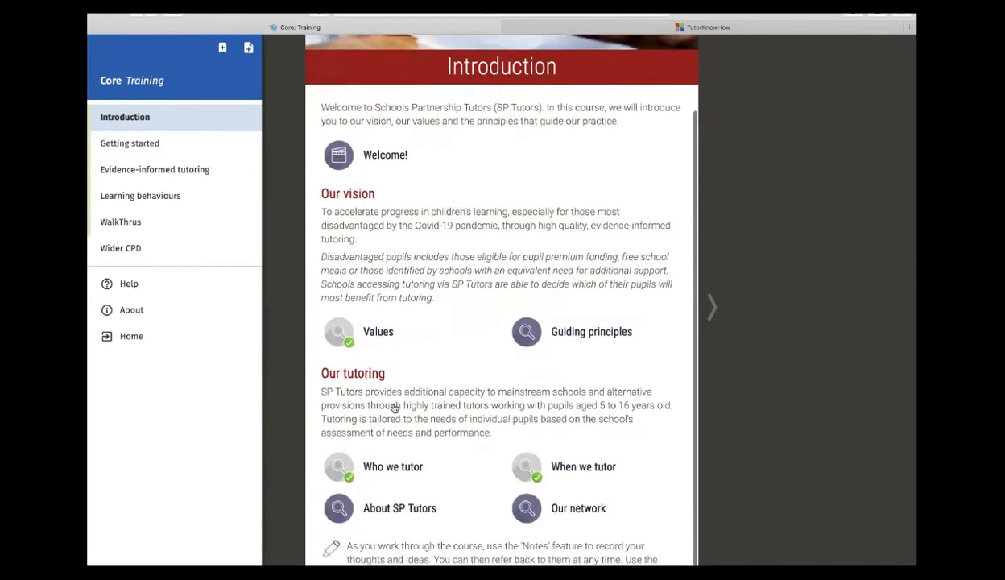
click(338, 332)
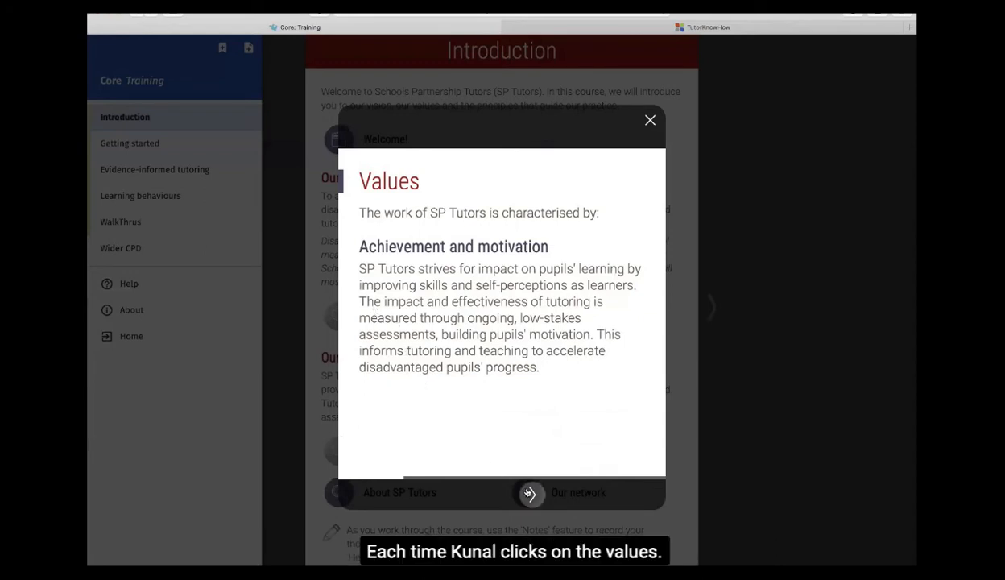
Step: Step through all five SP Tutors value cards and close the Values popup
click(528, 493)
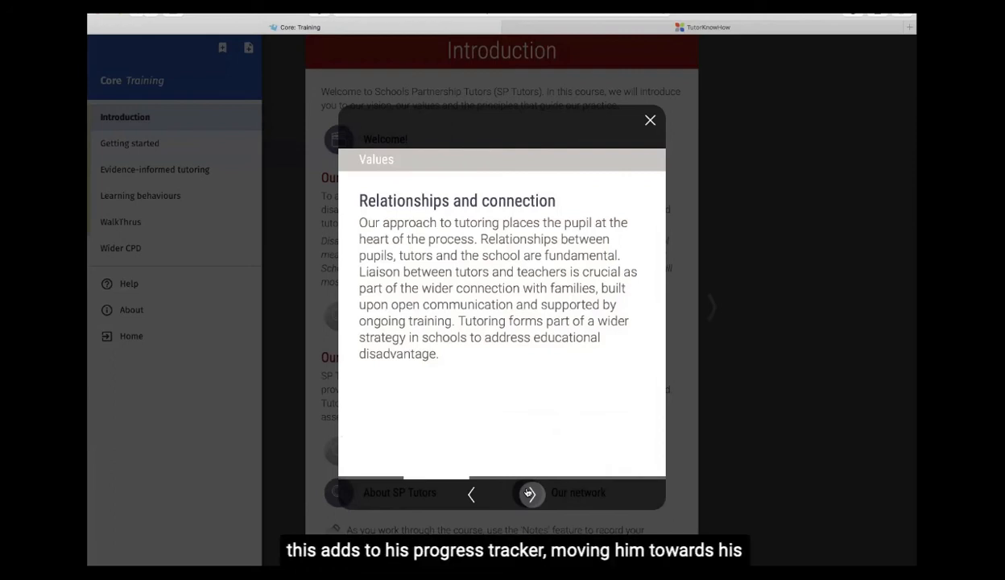
click(530, 492)
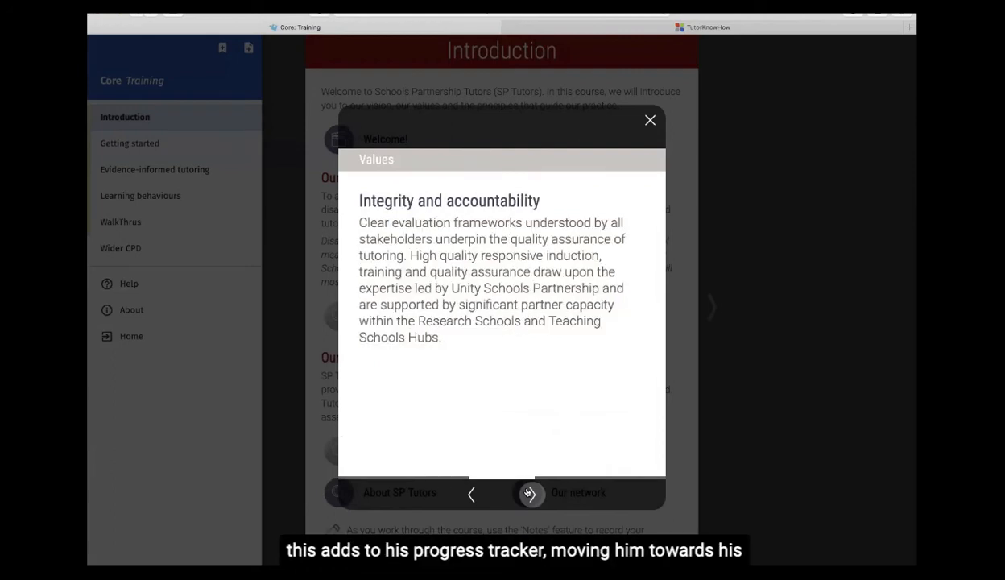
click(528, 493)
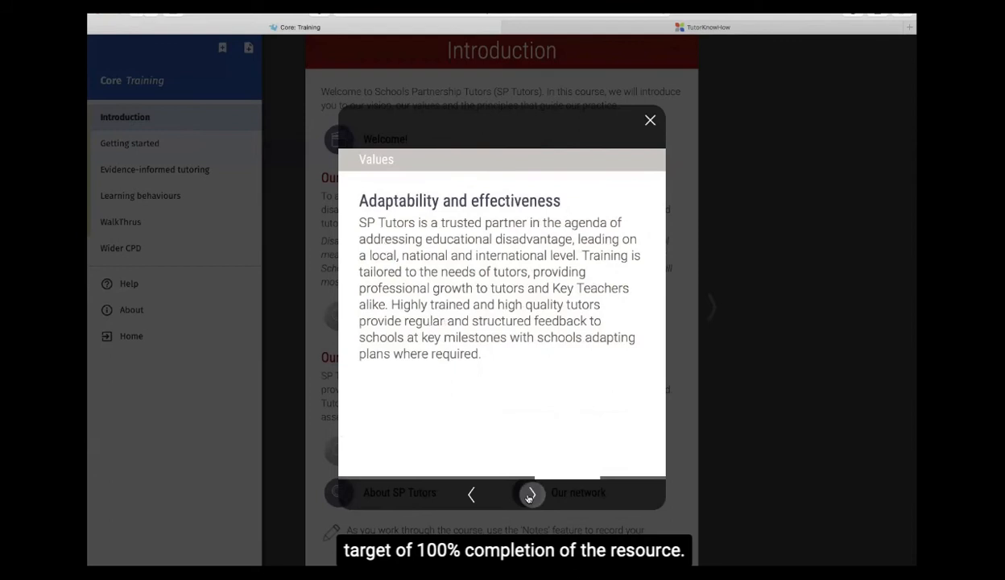
click(528, 492)
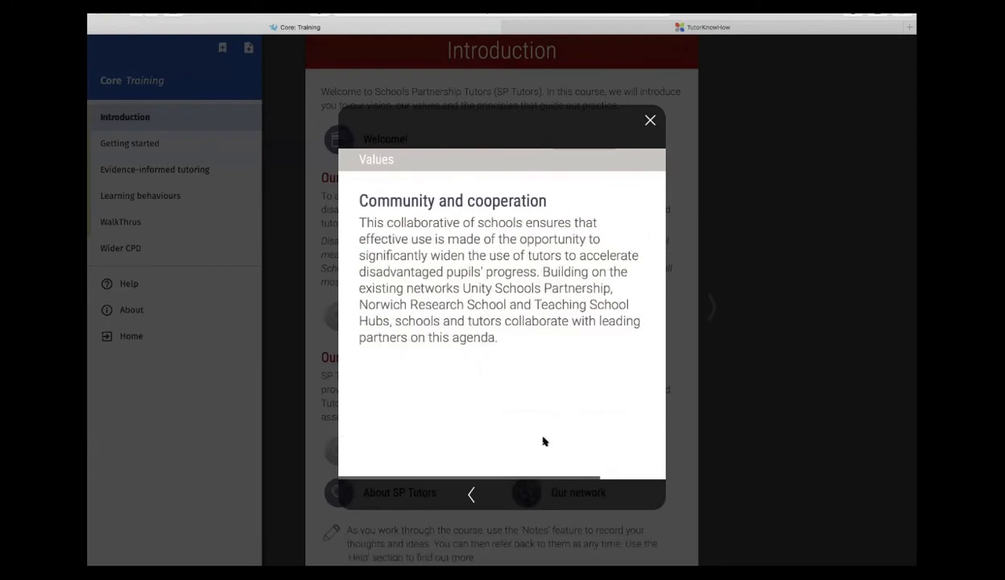
click(651, 119)
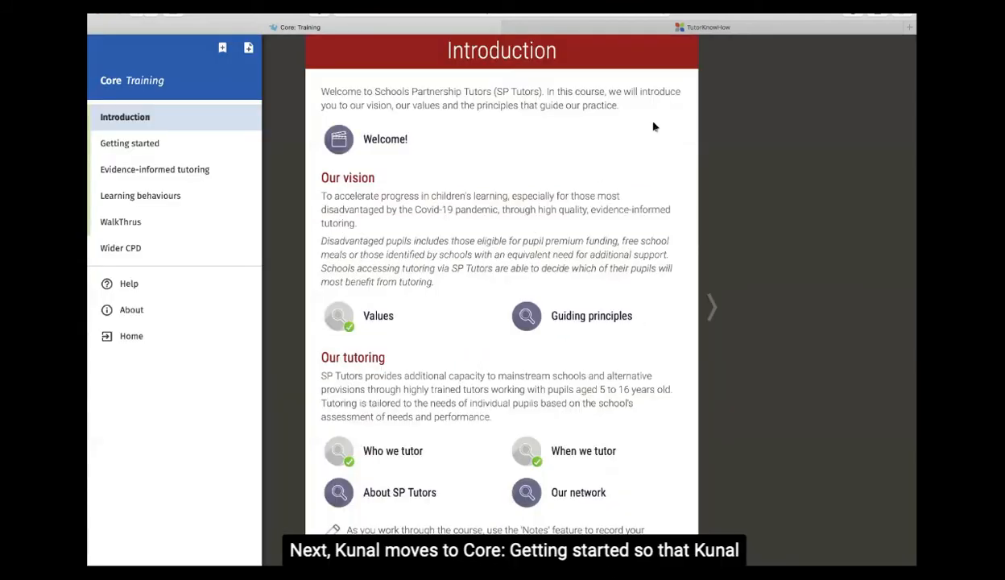
Step: View the Getting started checklist of first tasks and close it
click(130, 142)
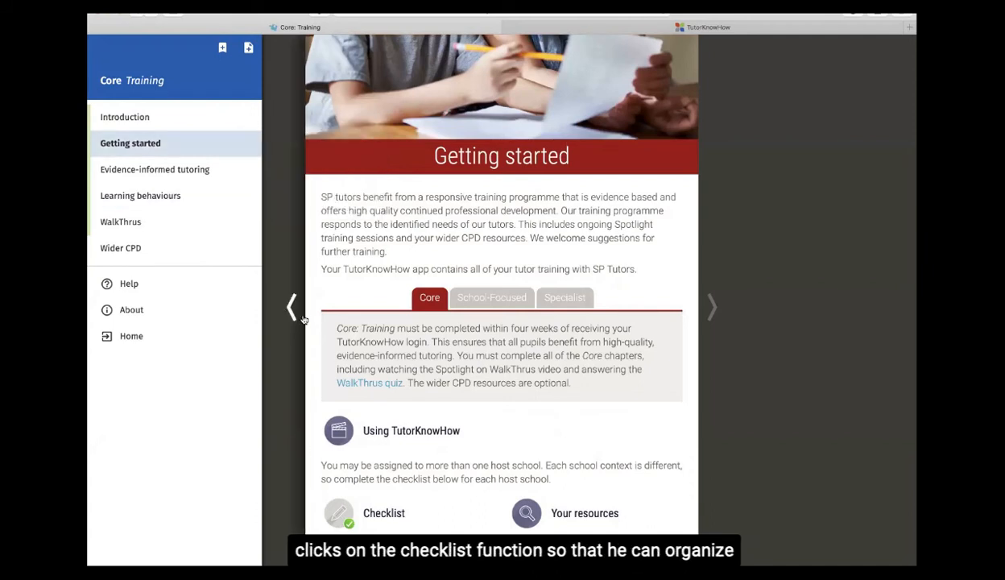
scroll(down, 3)
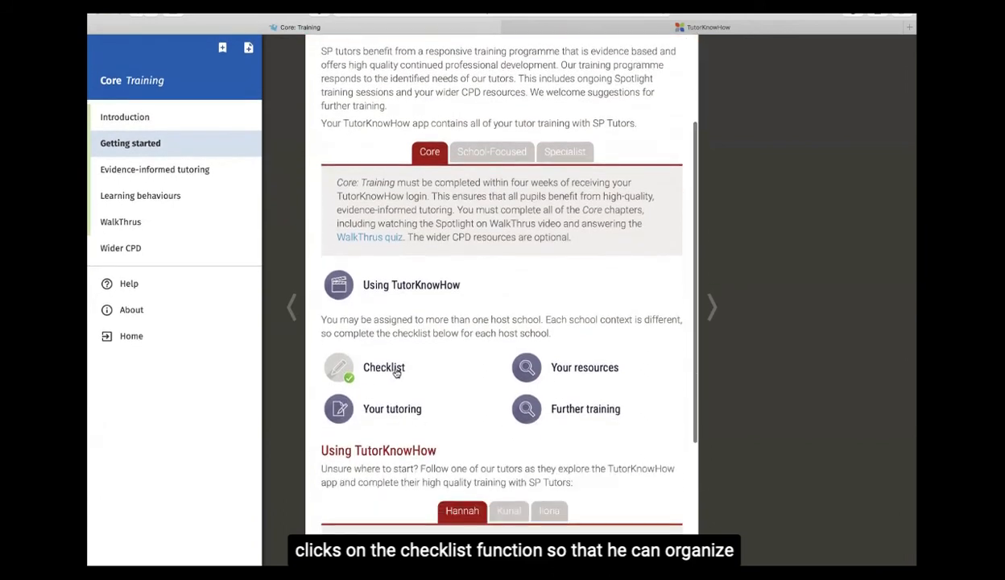
click(383, 367)
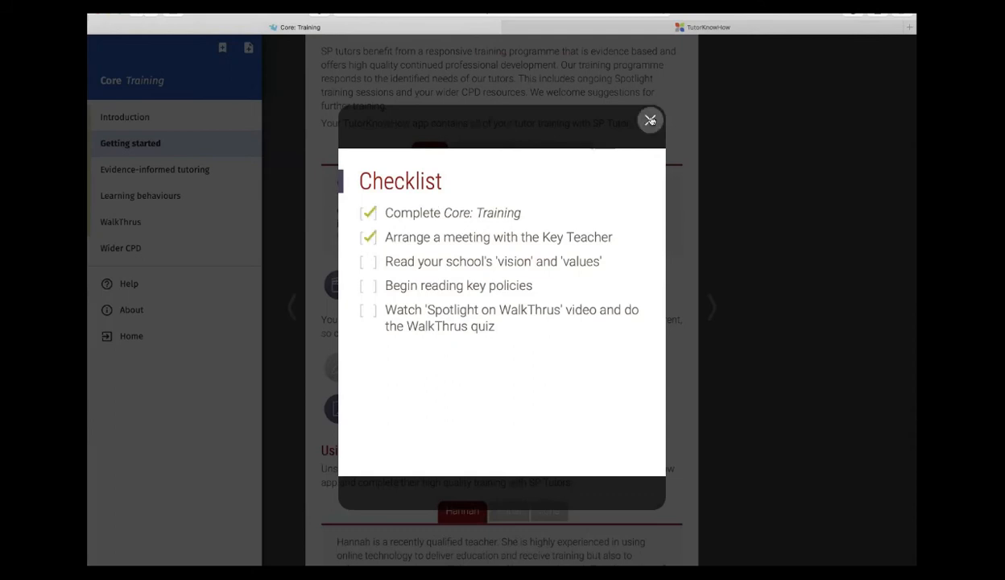
click(651, 120)
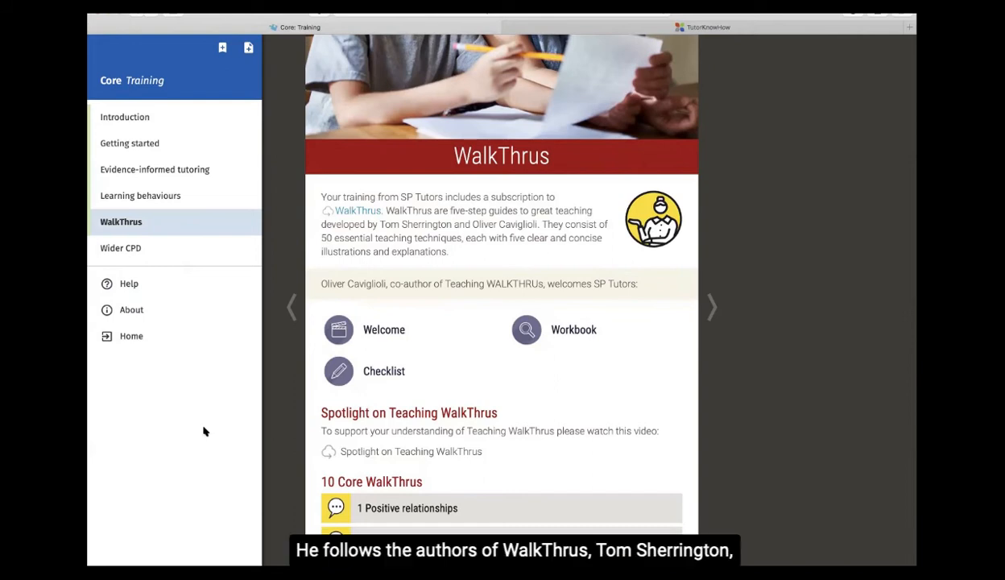
mouse_move(362, 431)
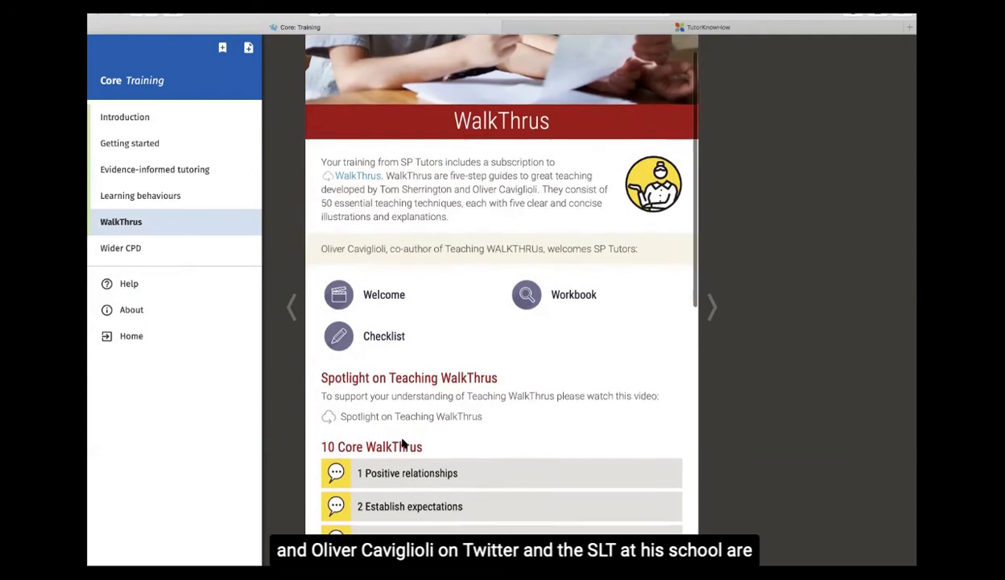
Step: Scroll the WalkThrus chapter past the Spotlight video and 10 Core WalkThrus to the quiz and 50 WalkThrus download
scroll(down, 3)
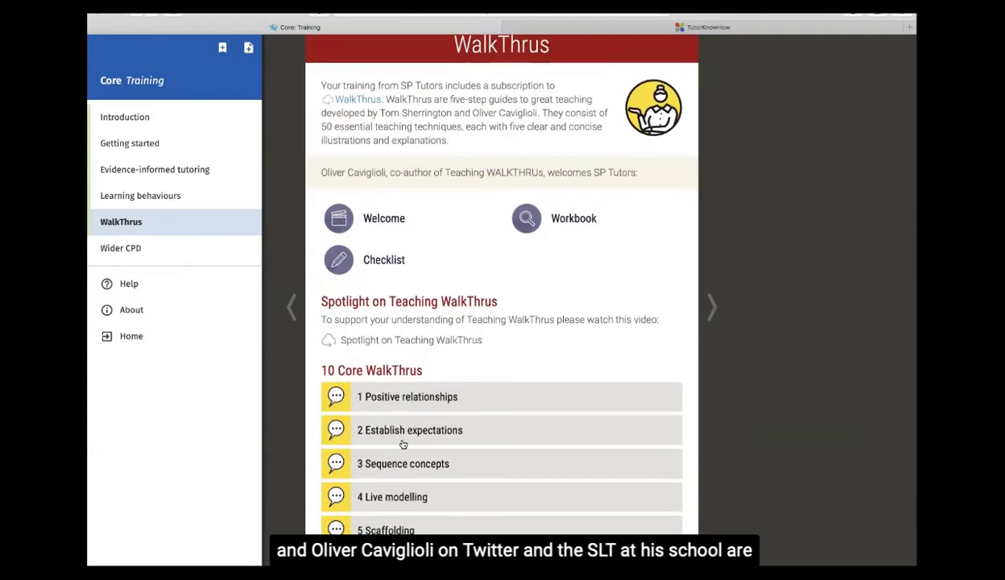
scroll(down, 3)
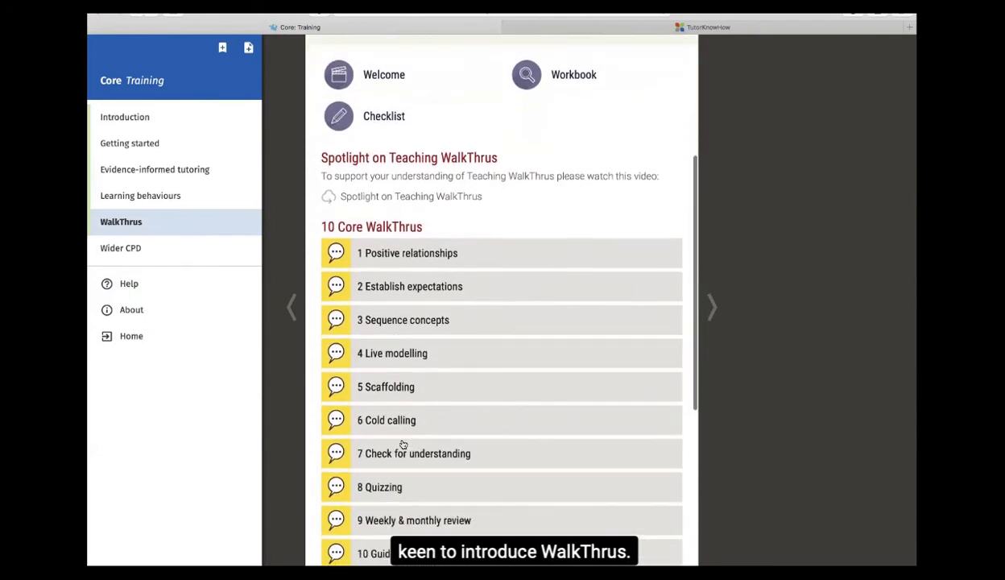
scroll(down, 3)
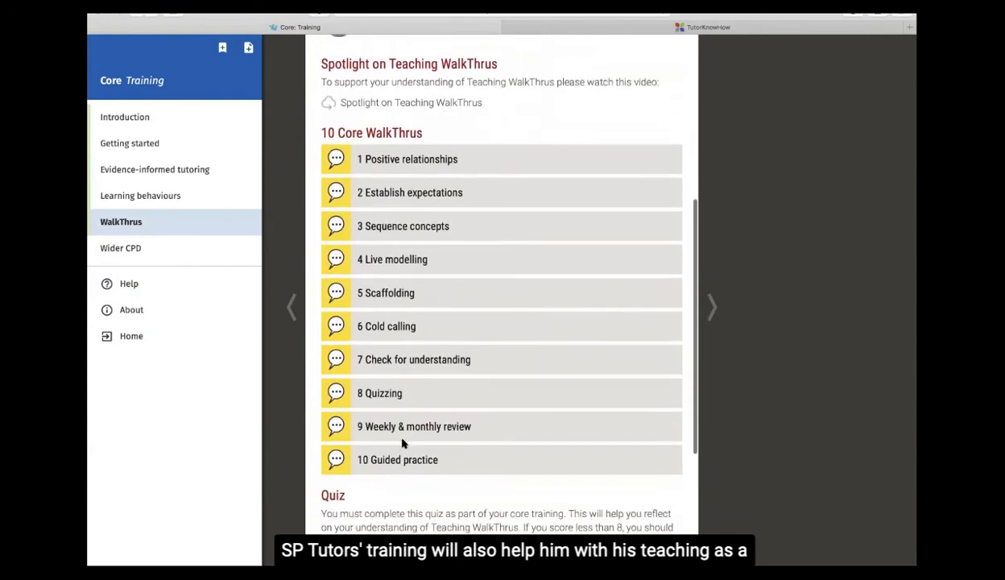
scroll(down, 3)
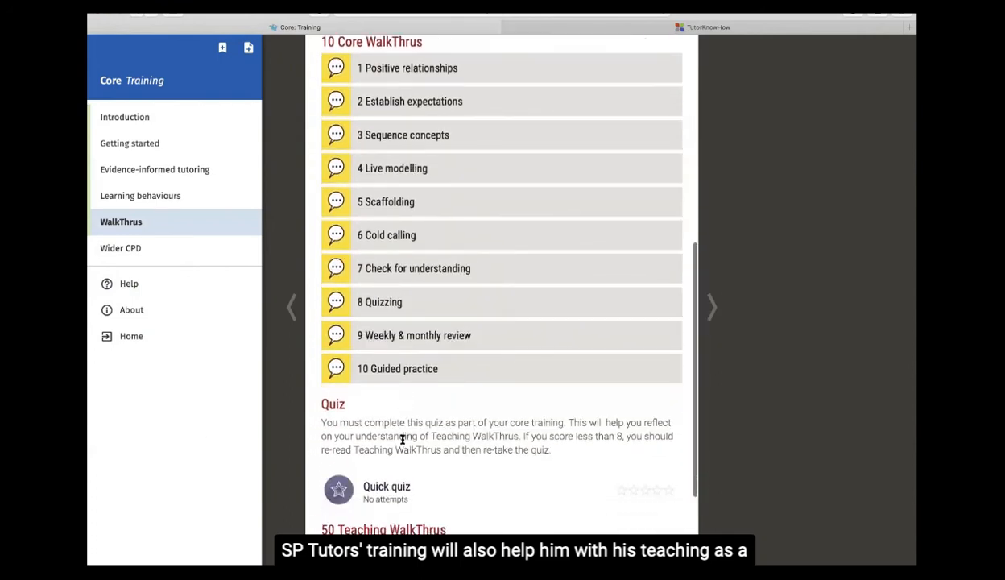
scroll(down, 3)
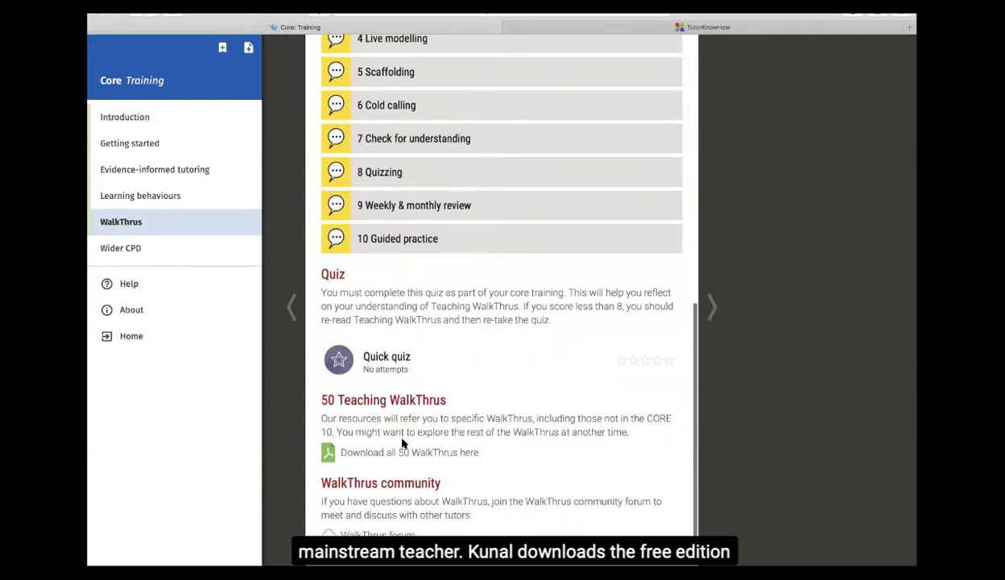
scroll(up, 3)
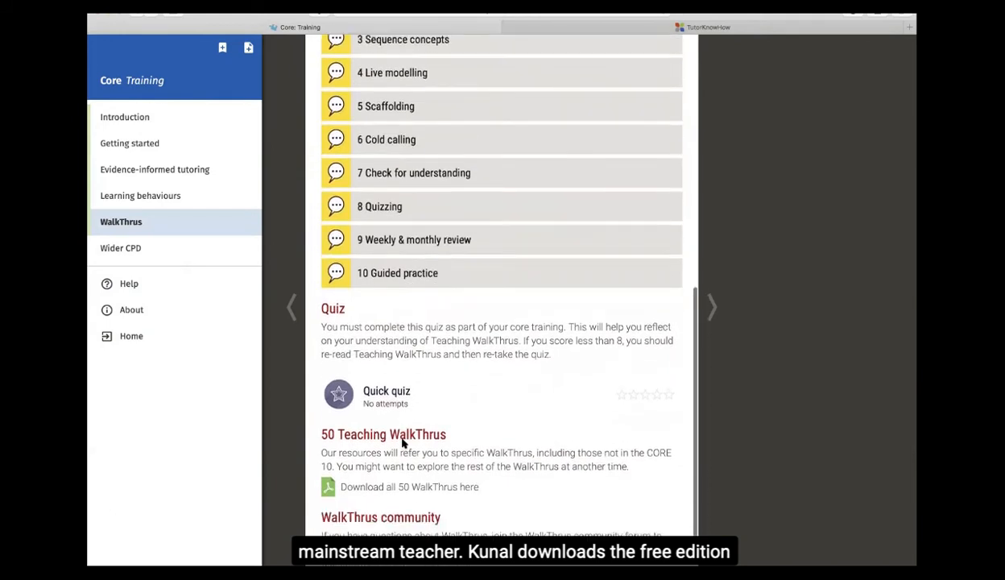
scroll(down, 3)
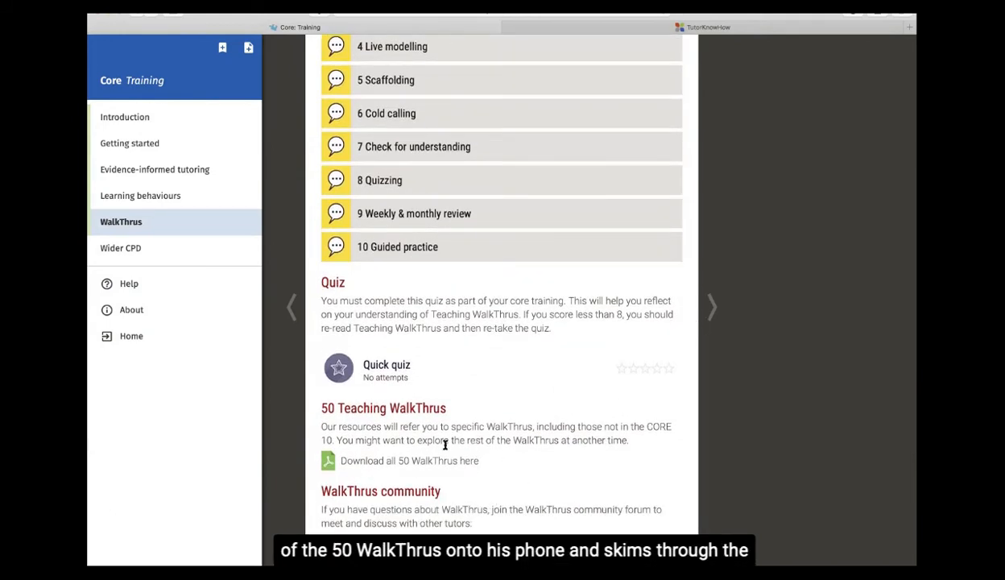
mouse_move(480, 470)
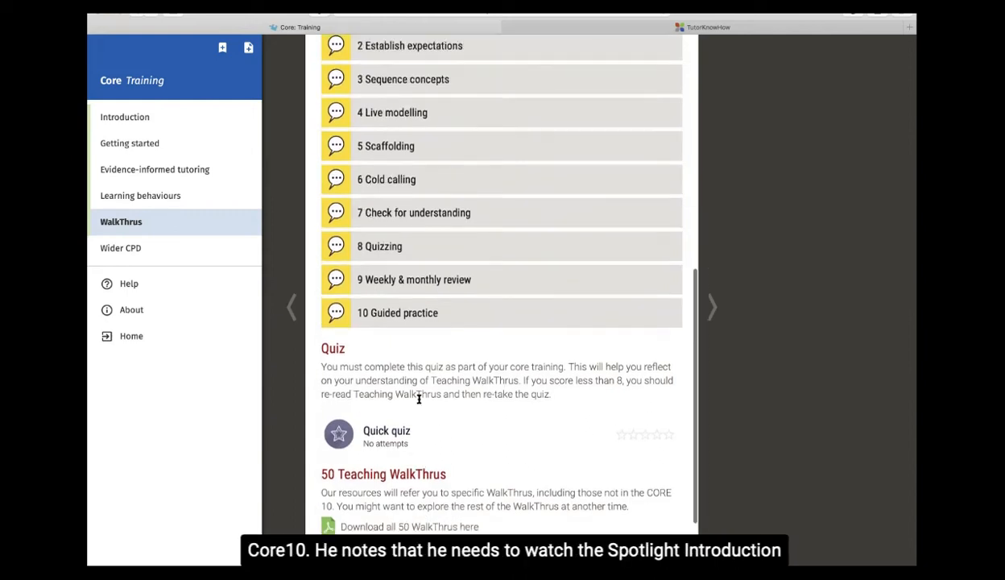
scroll(up, 3)
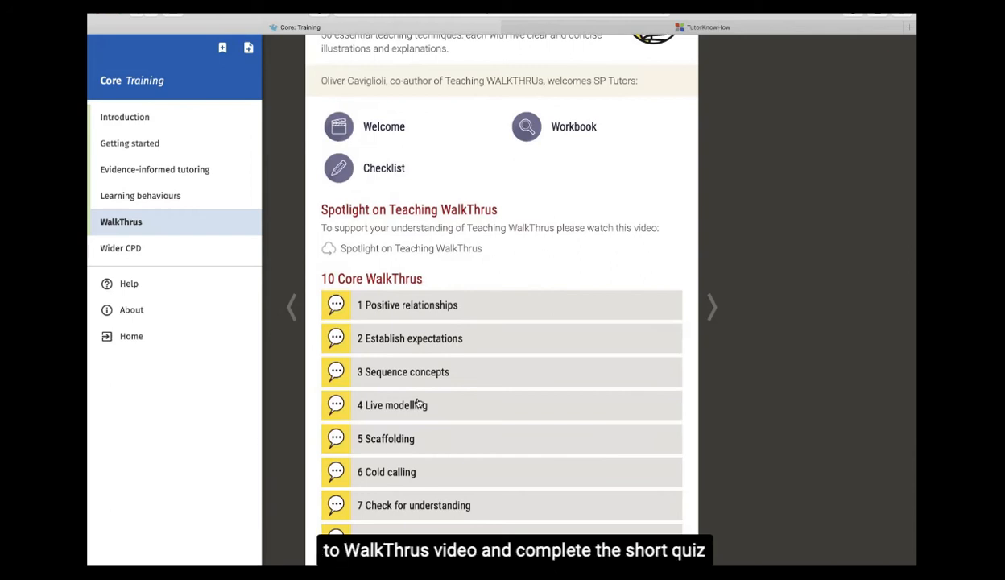
mouse_move(399, 200)
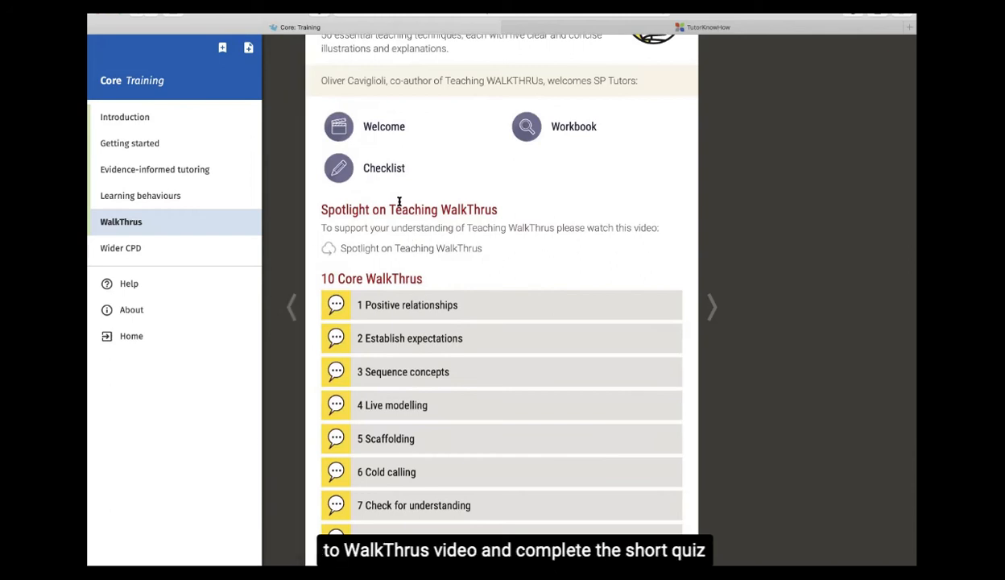
mouse_move(409, 370)
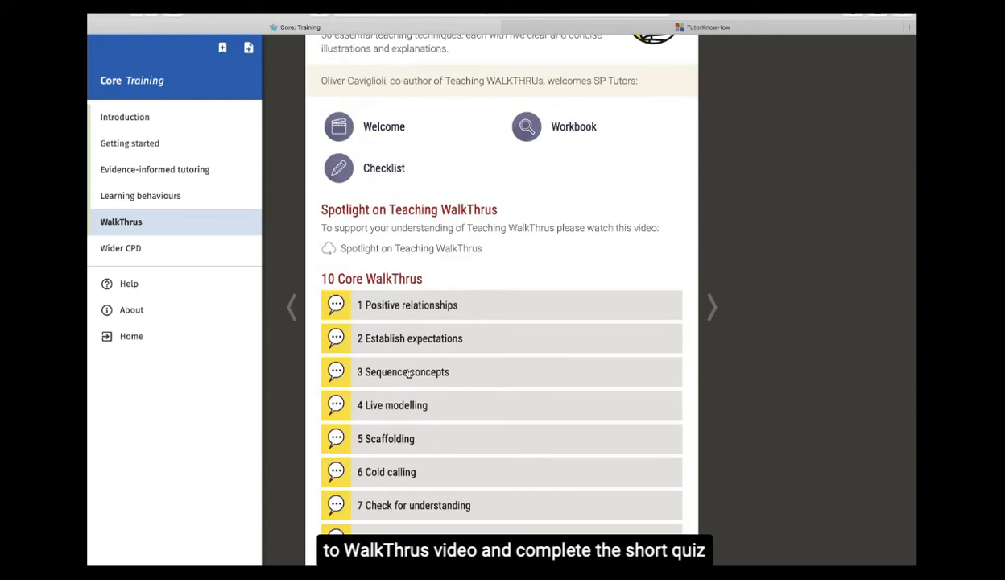
scroll(down, 3)
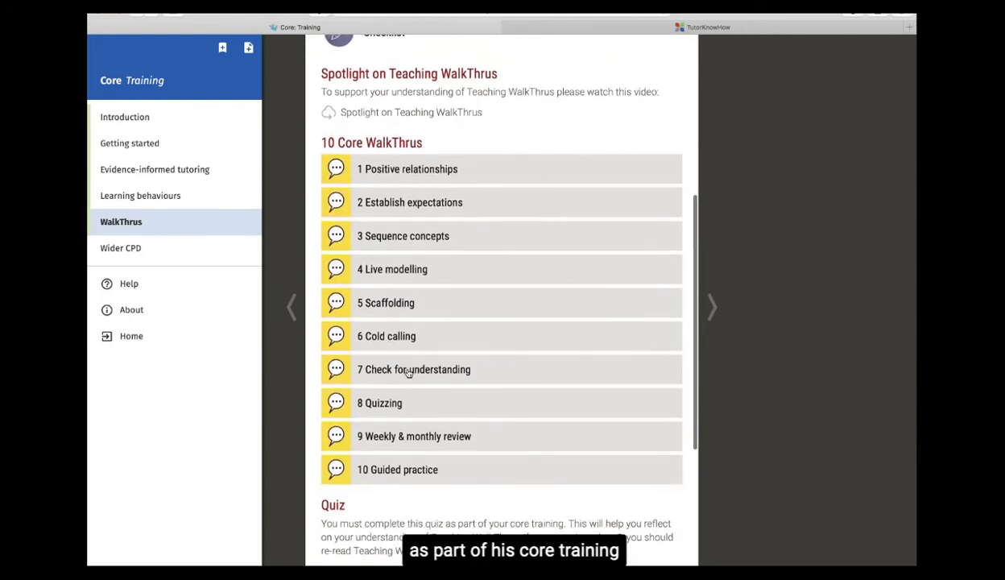
scroll(down, 3)
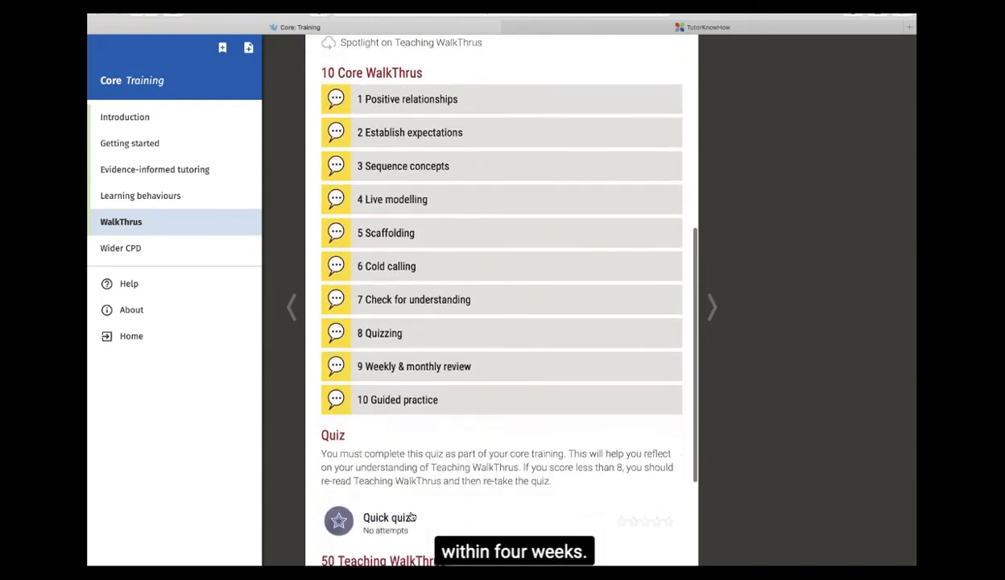
scroll(down, 3)
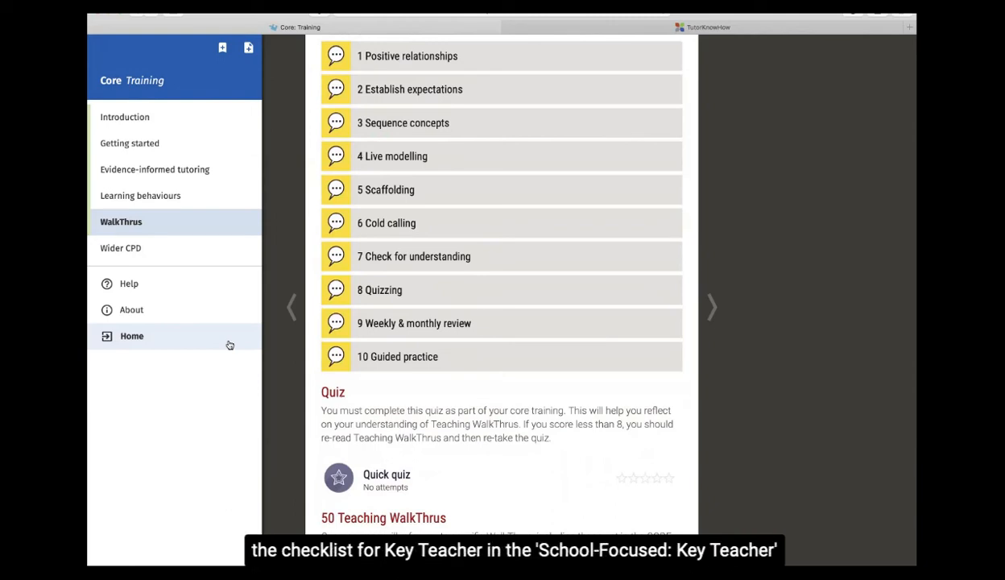
mouse_move(151, 335)
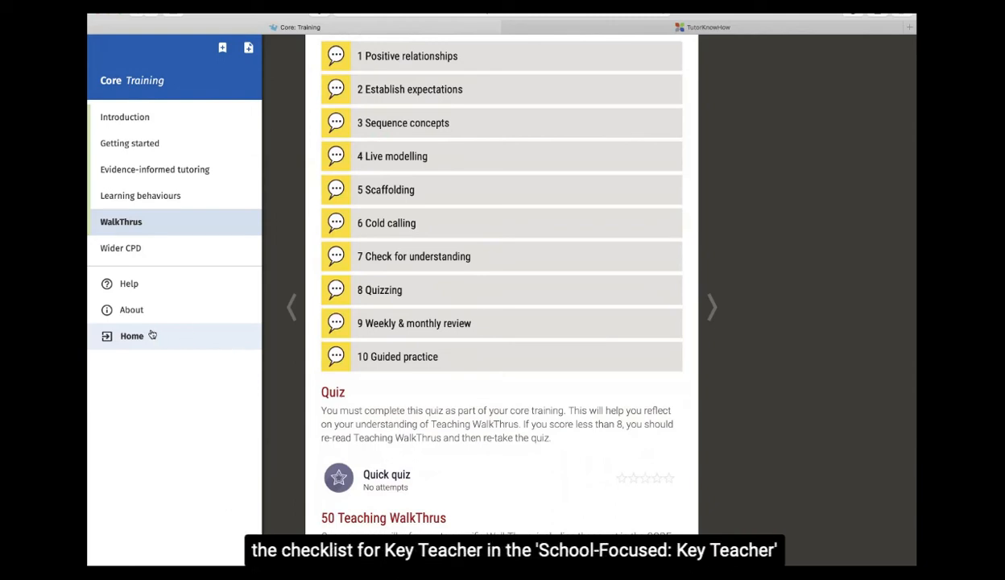
Step: Return Home and open School-Focused Training at its Key Teacher chapter
click(132, 336)
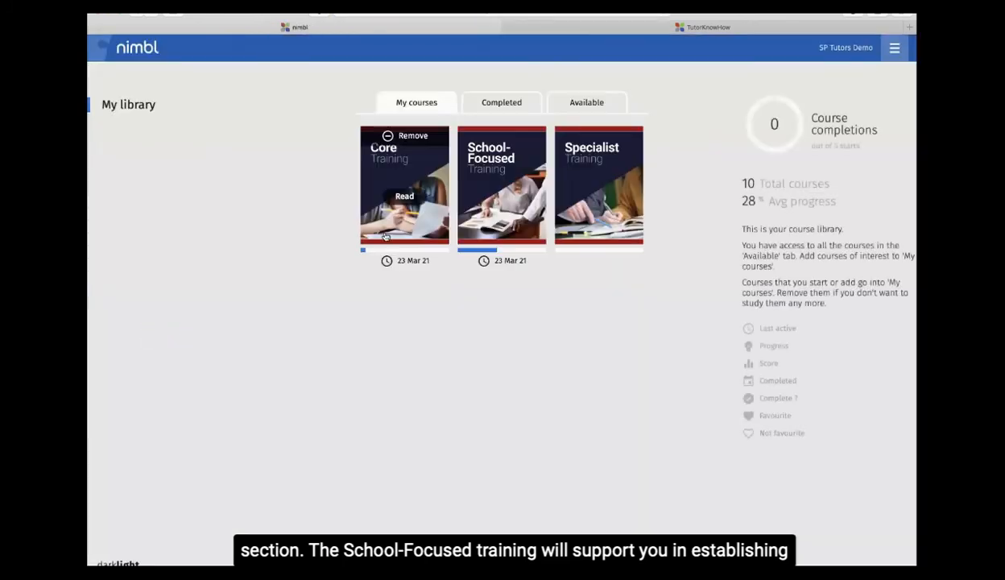
click(502, 187)
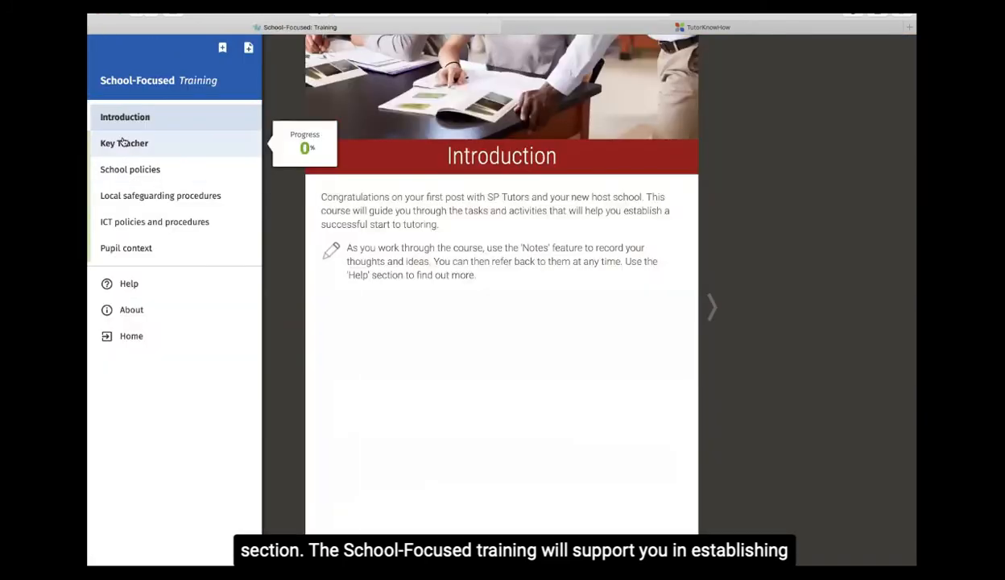
click(124, 142)
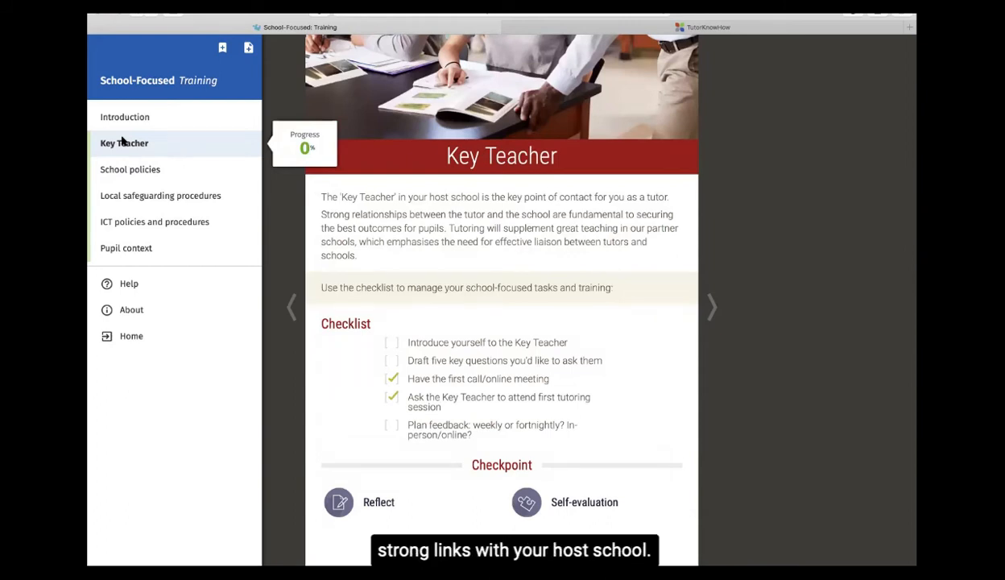
Step: Tick the Key Teacher checklist tasks and view the Reflect note prompt
click(393, 342)
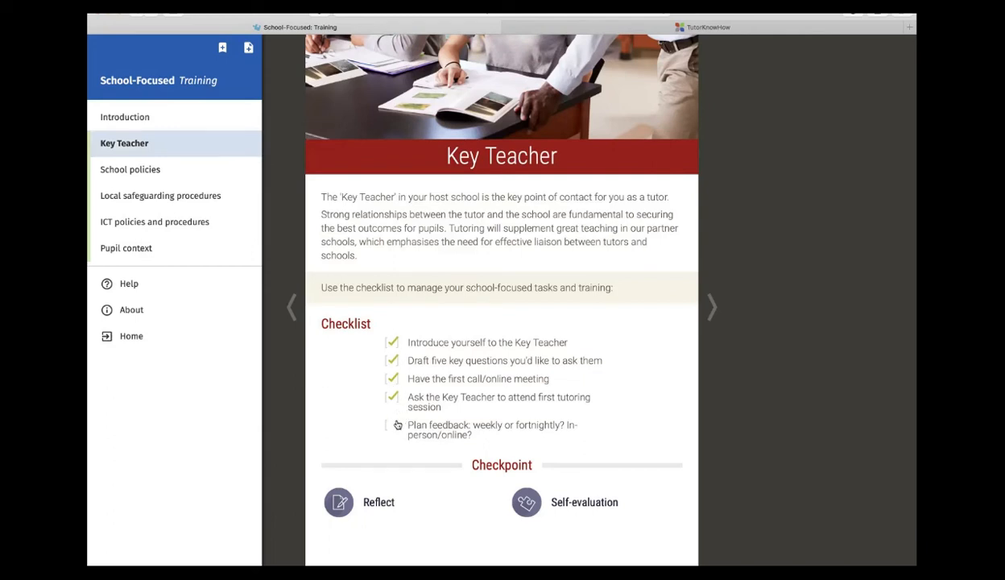
click(339, 503)
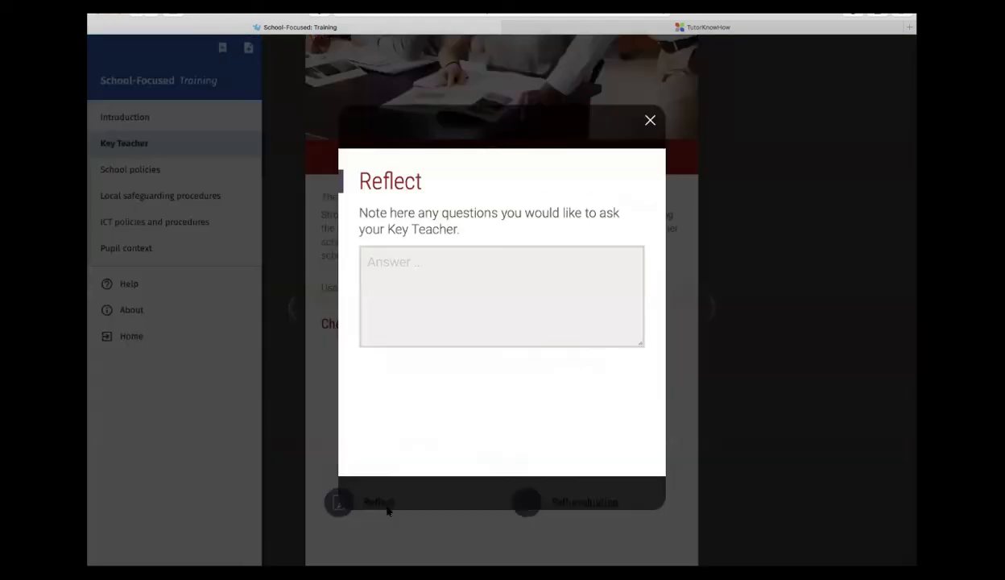
click(650, 119)
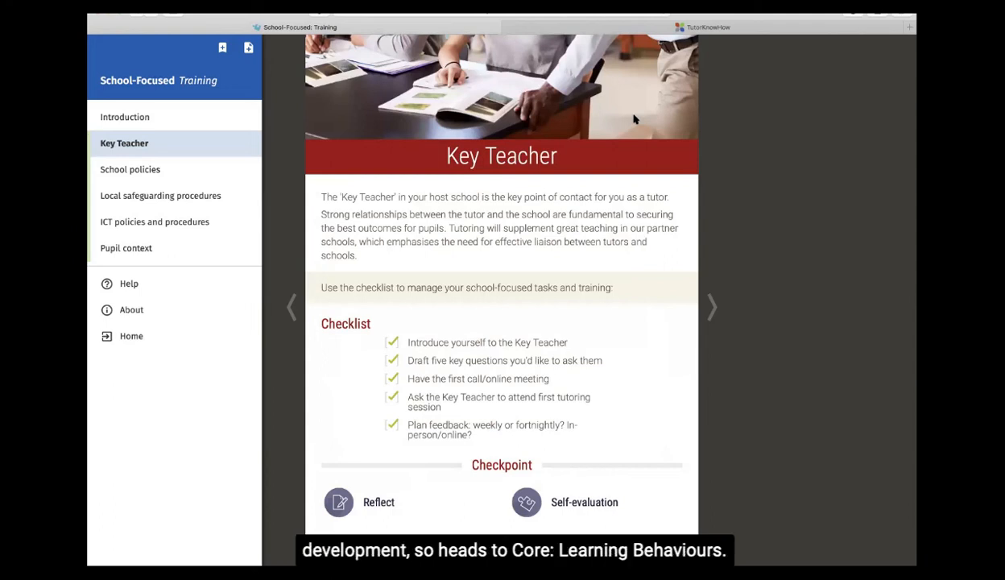
mouse_move(306, 193)
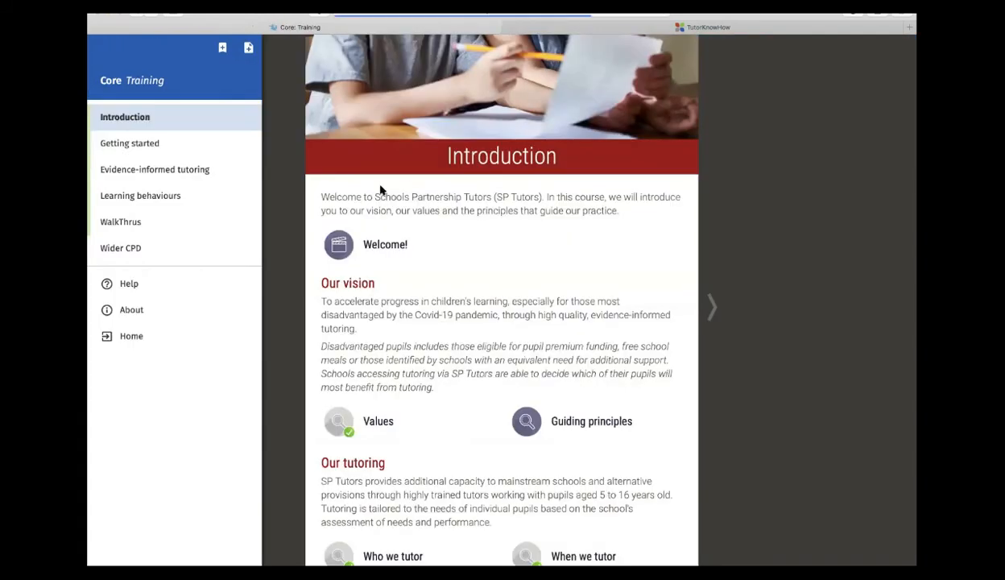
Step: Scroll through Learning behaviours and answer its quiz correctly: increase pupils' motivation
click(140, 195)
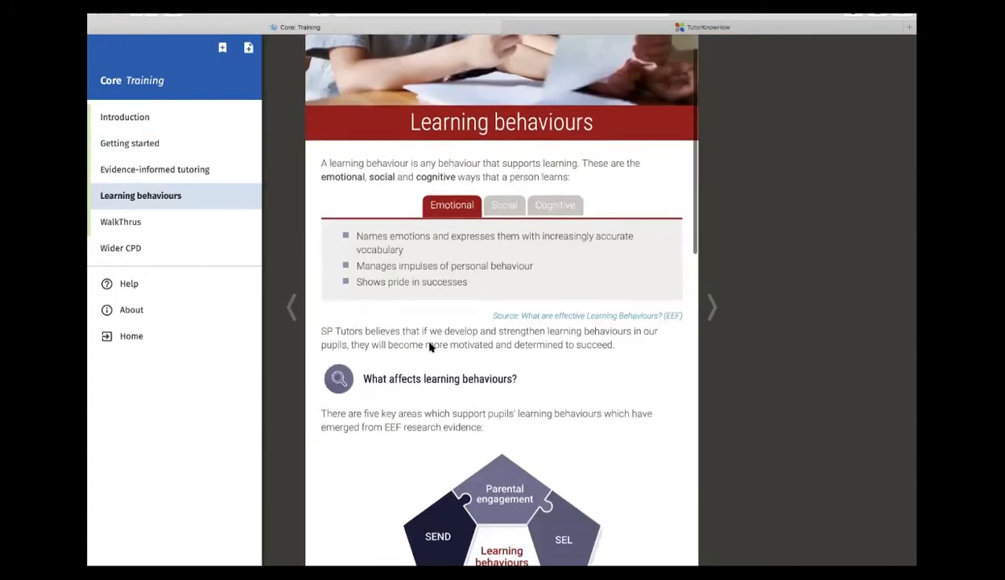
scroll(down, 3)
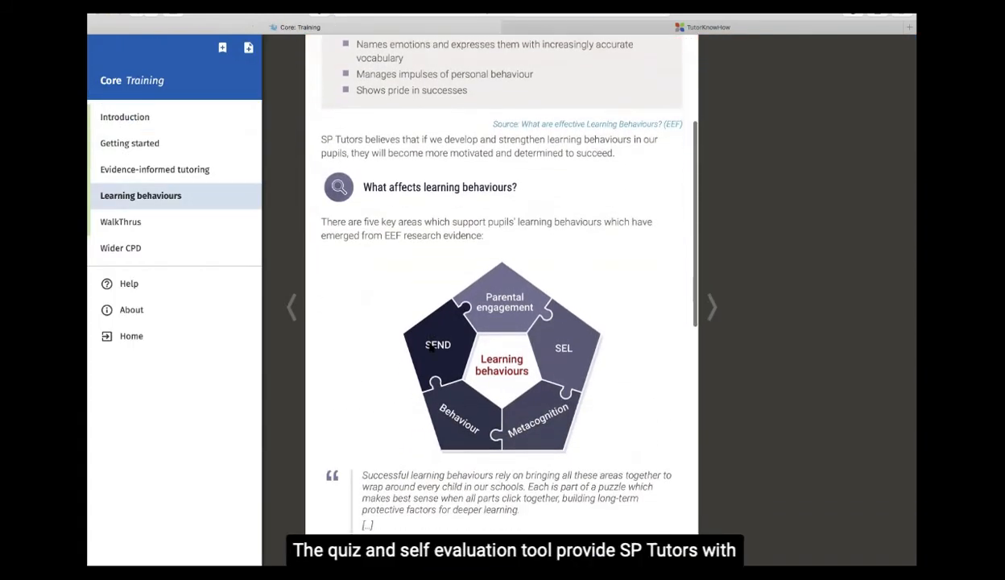
scroll(down, 3)
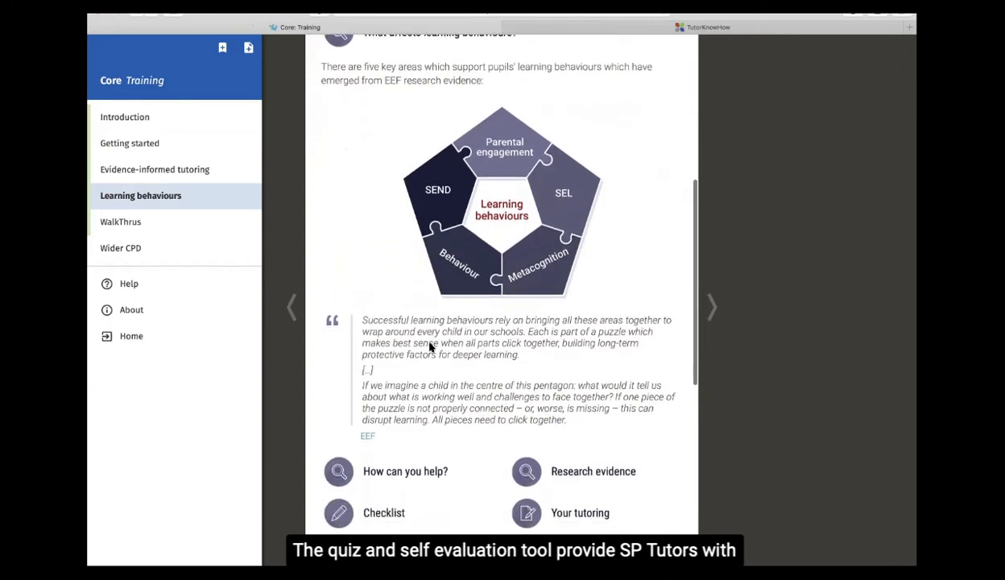
scroll(down, 3)
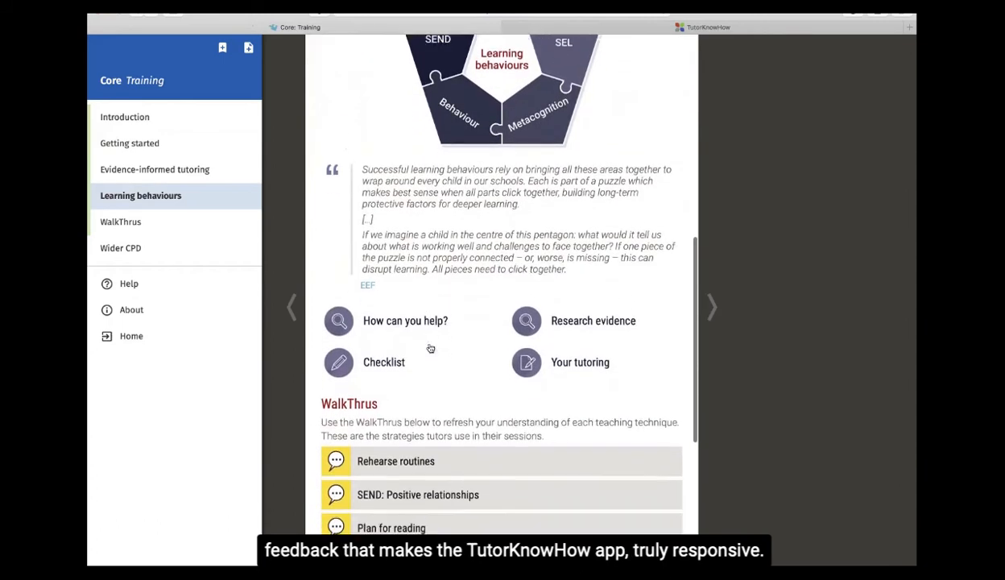
scroll(down, 3)
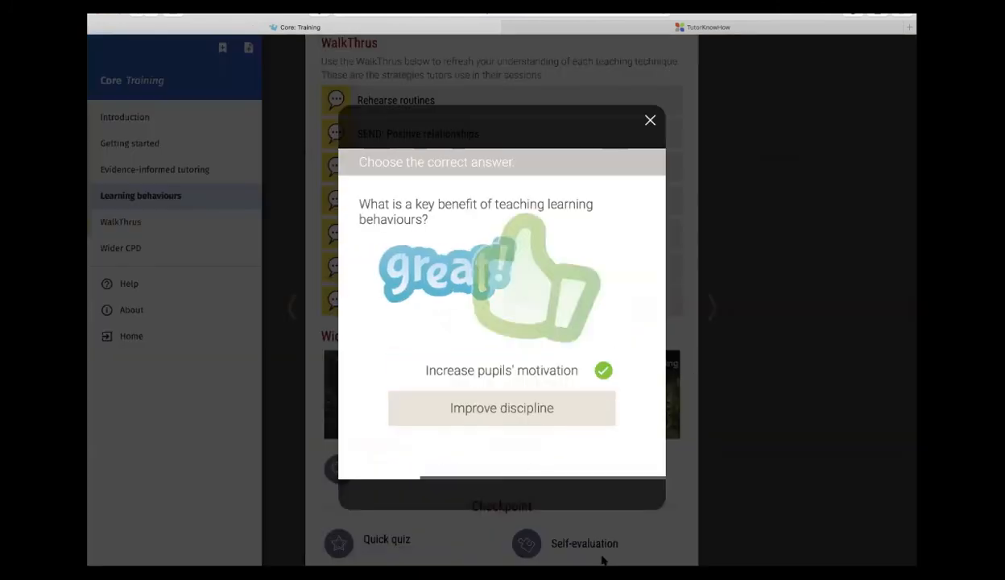
click(651, 120)
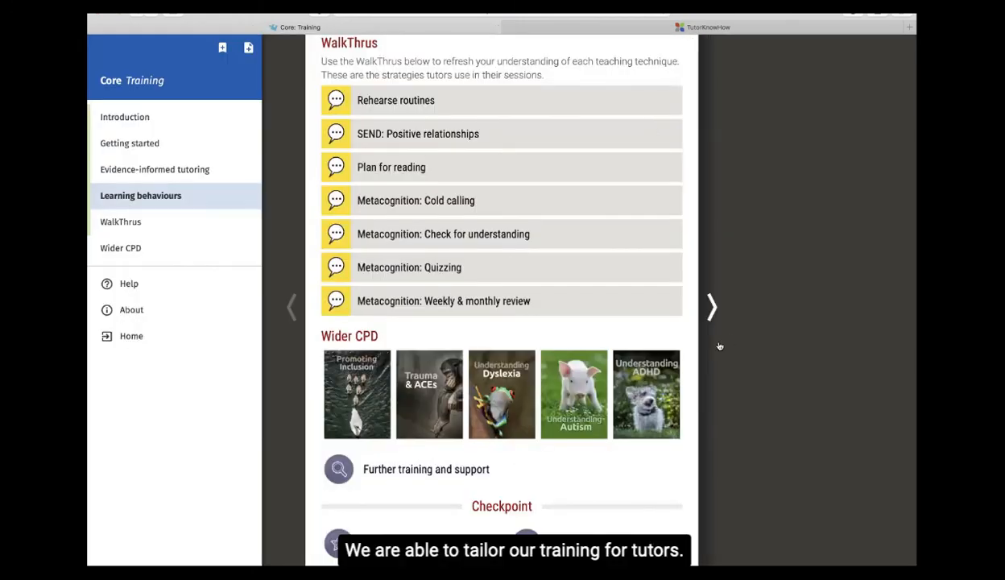
mouse_move(690, 350)
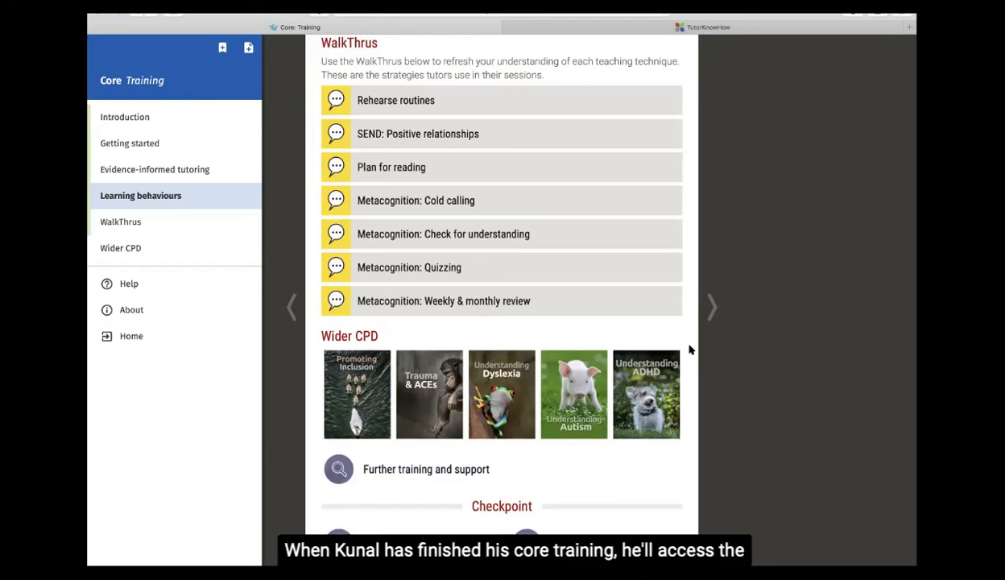
mouse_move(322, 327)
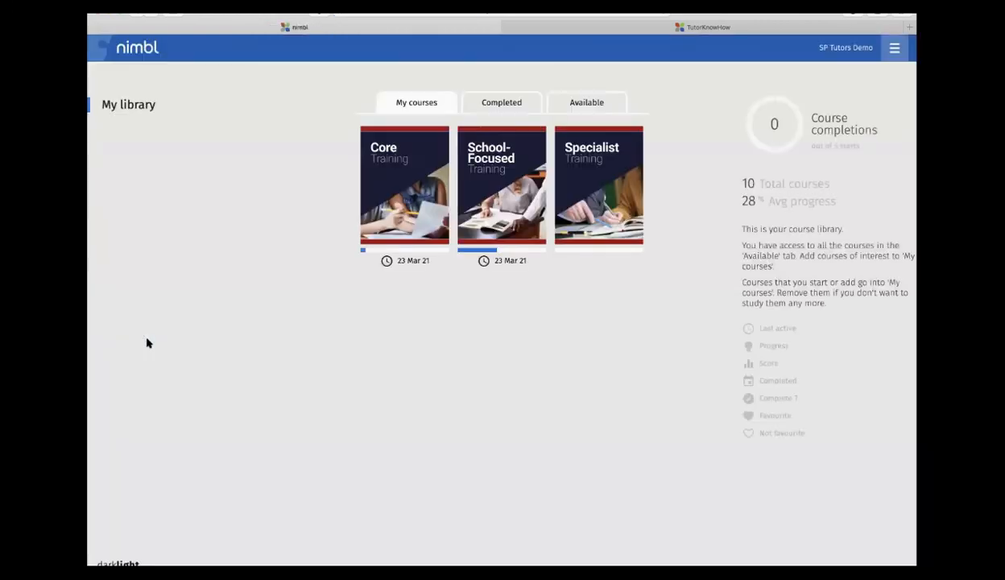
Step: Enter the Specialist course and view its Tutoring skills chapter with the WalkThrus spotlights
click(599, 187)
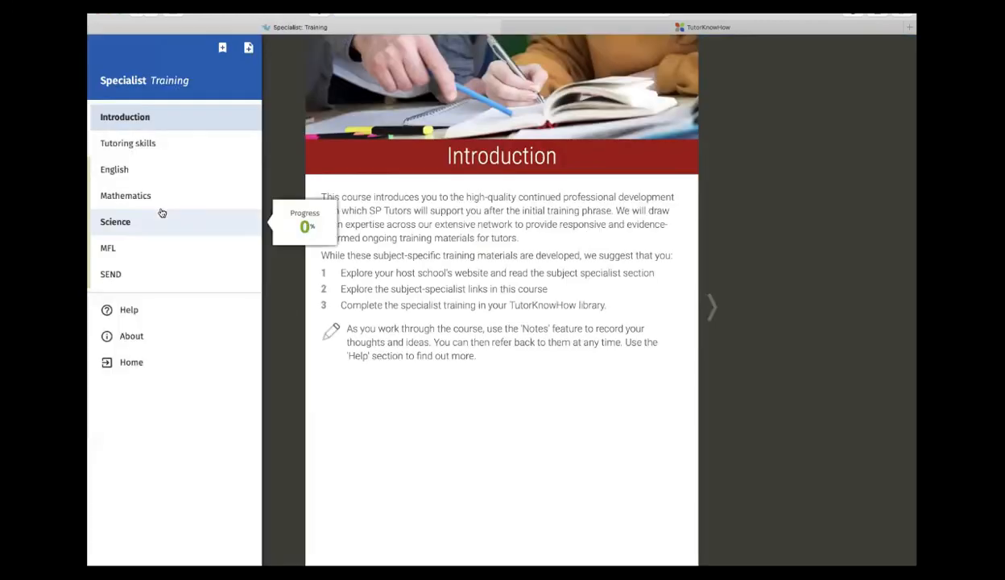
click(127, 142)
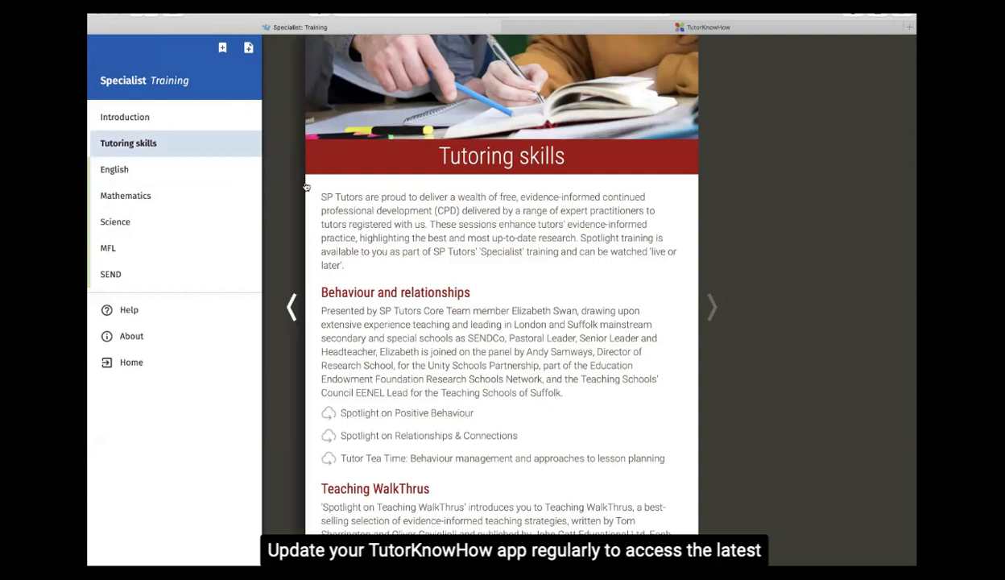
scroll(down, 3)
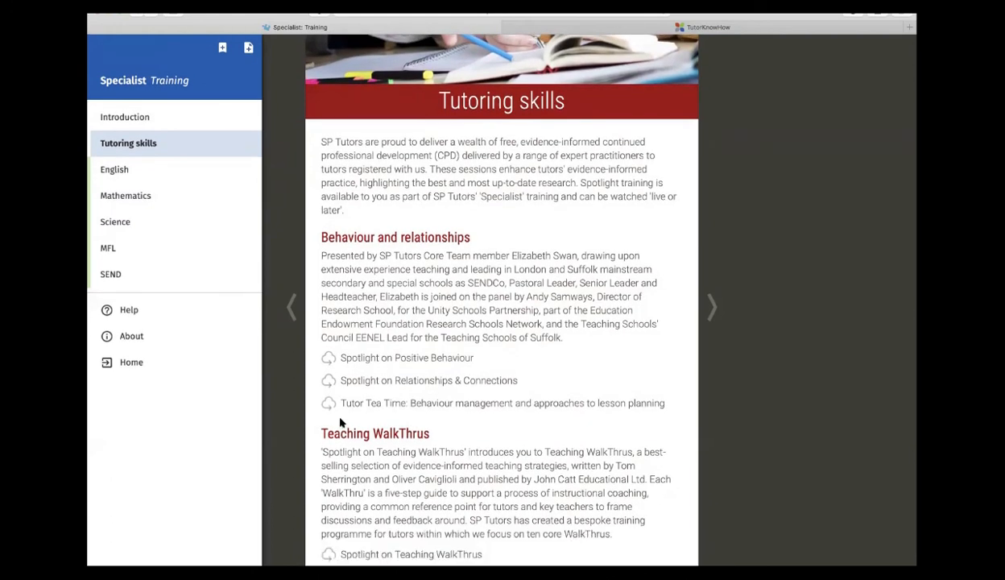
mouse_move(470, 445)
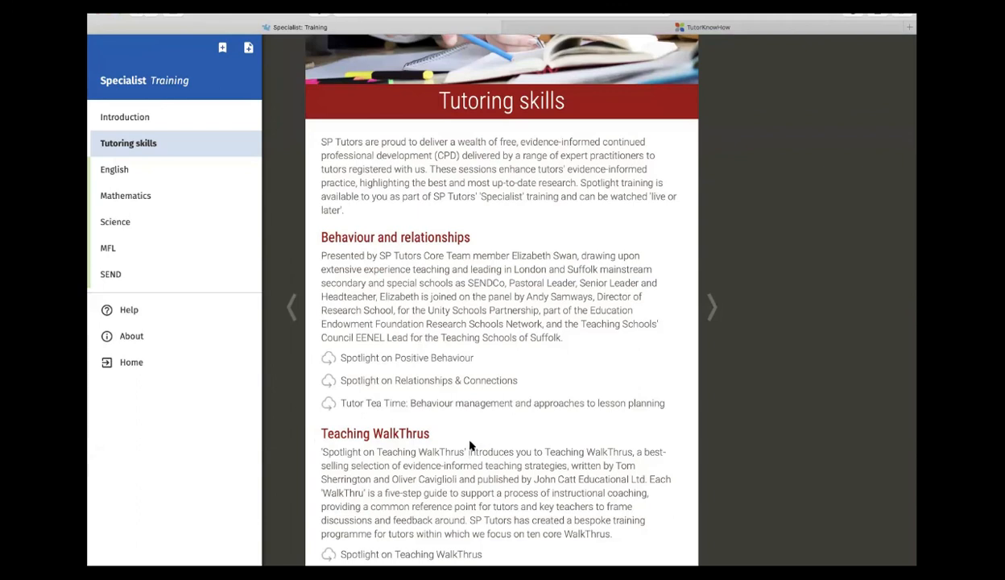
mouse_move(132, 361)
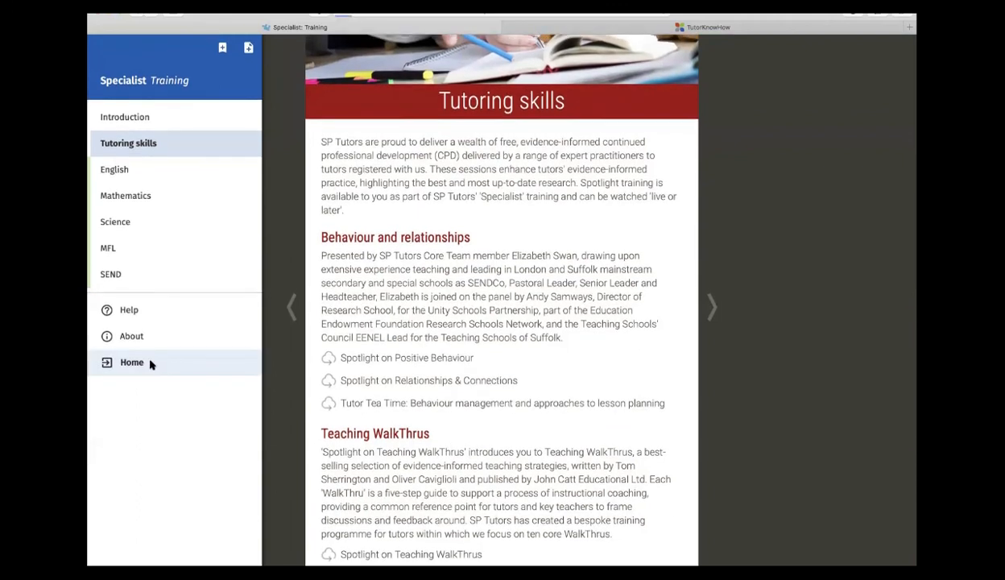